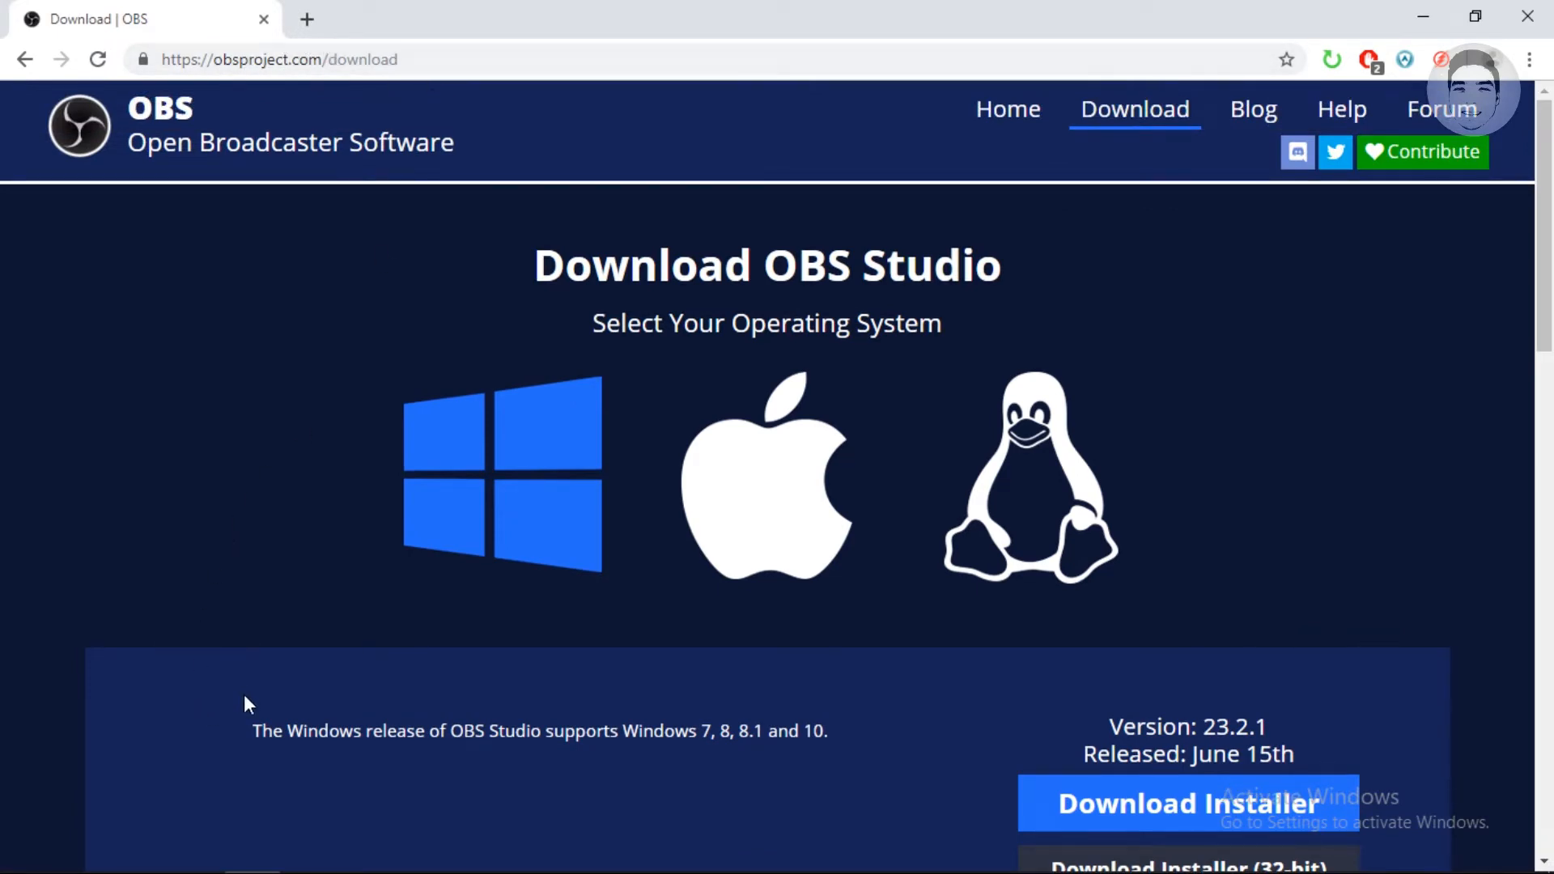
mouse_move(809, 505)
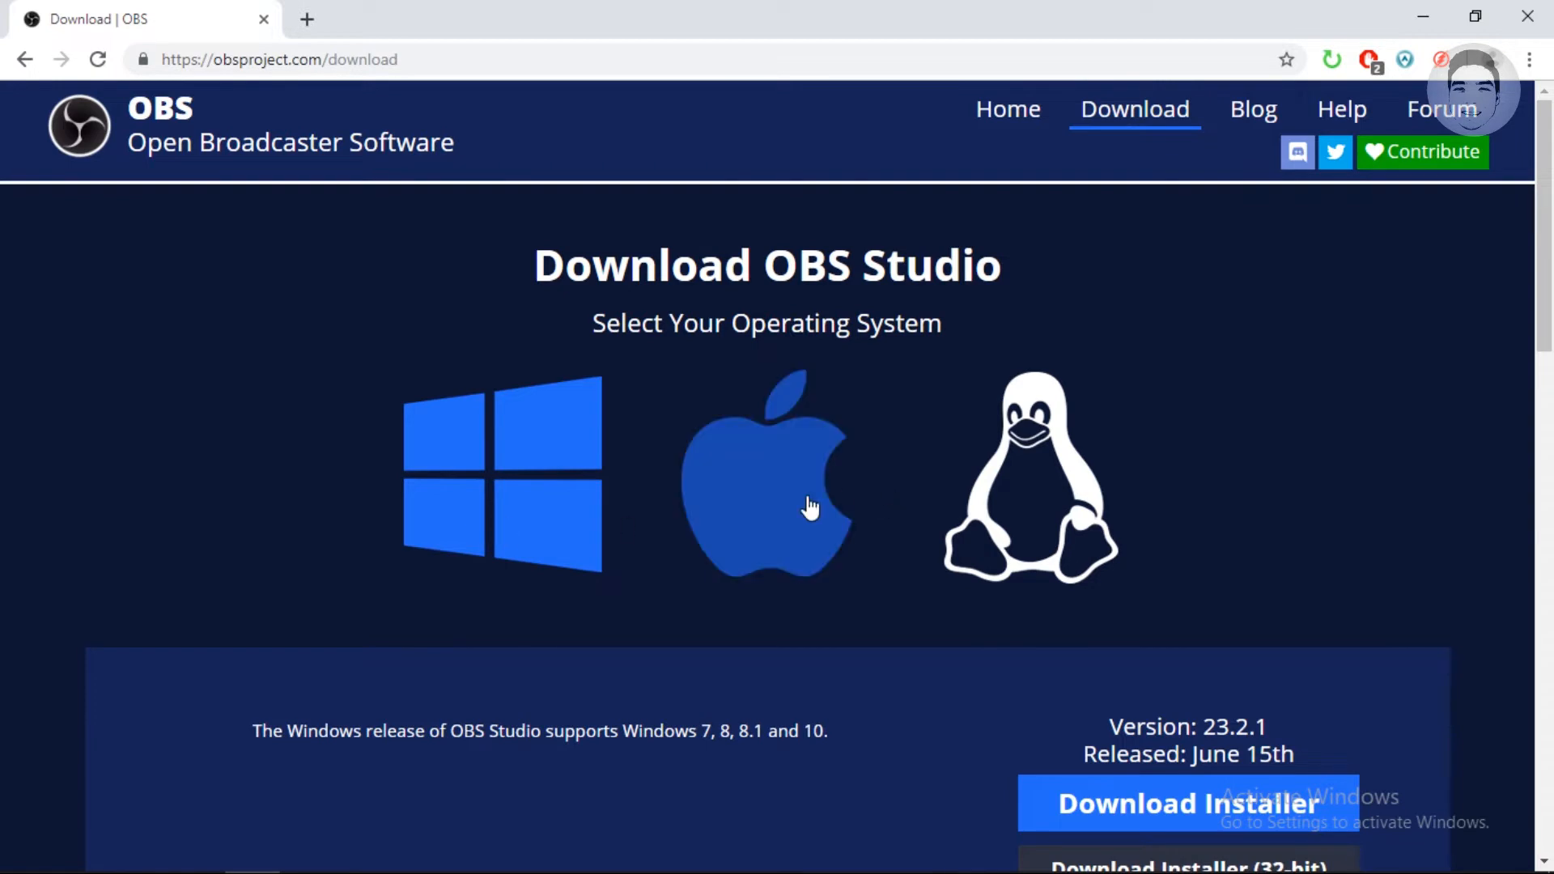
Step: Start a new Media Source in the tutorial scene named 'clapping'
scroll(down, 3)
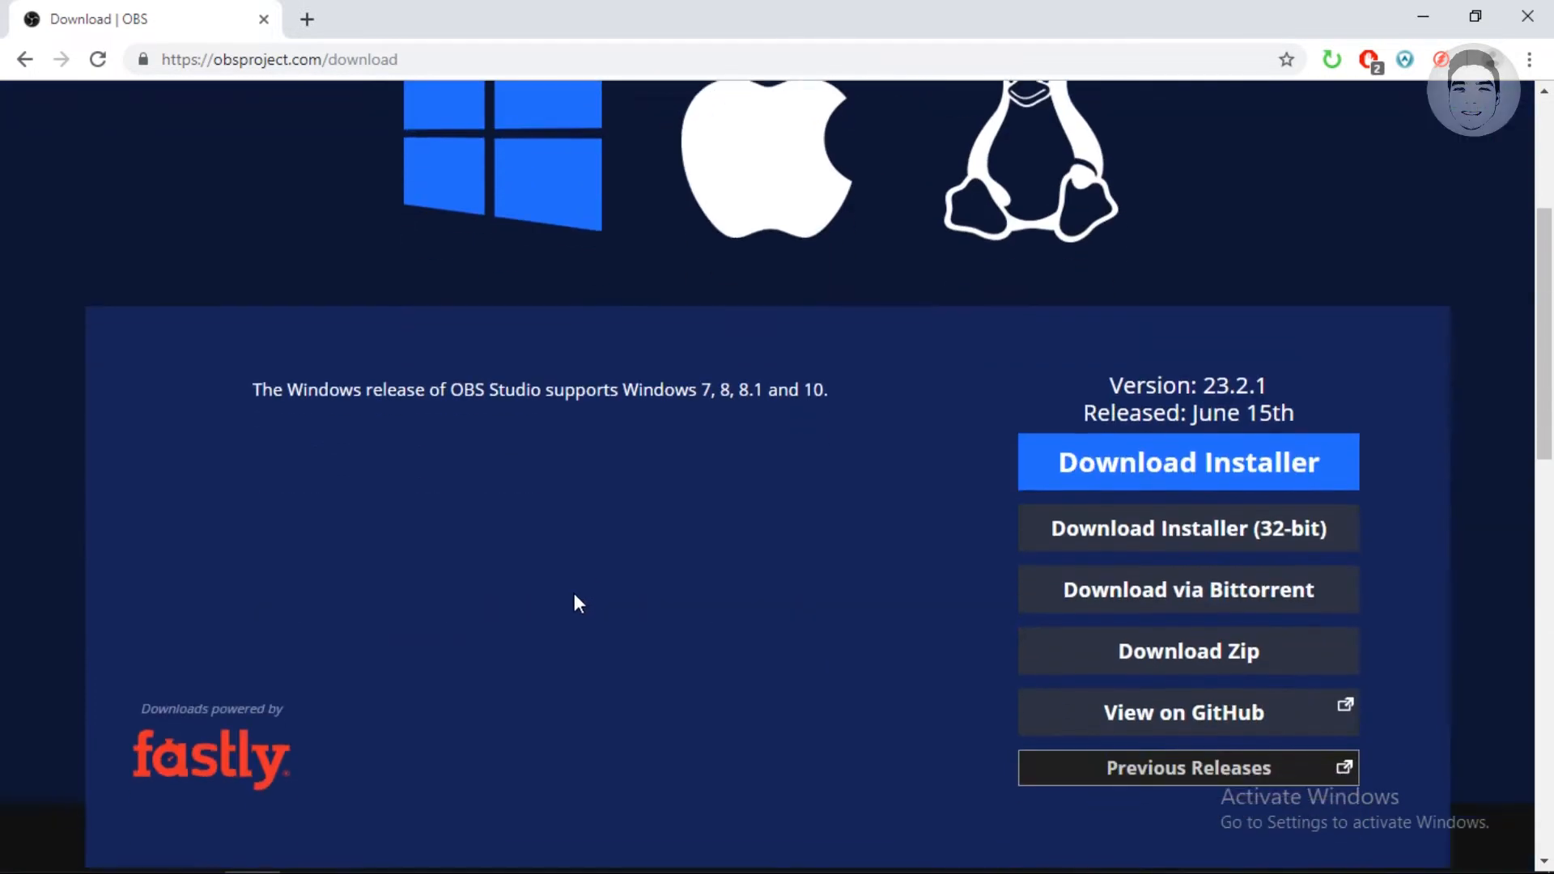
mouse_move(511, 482)
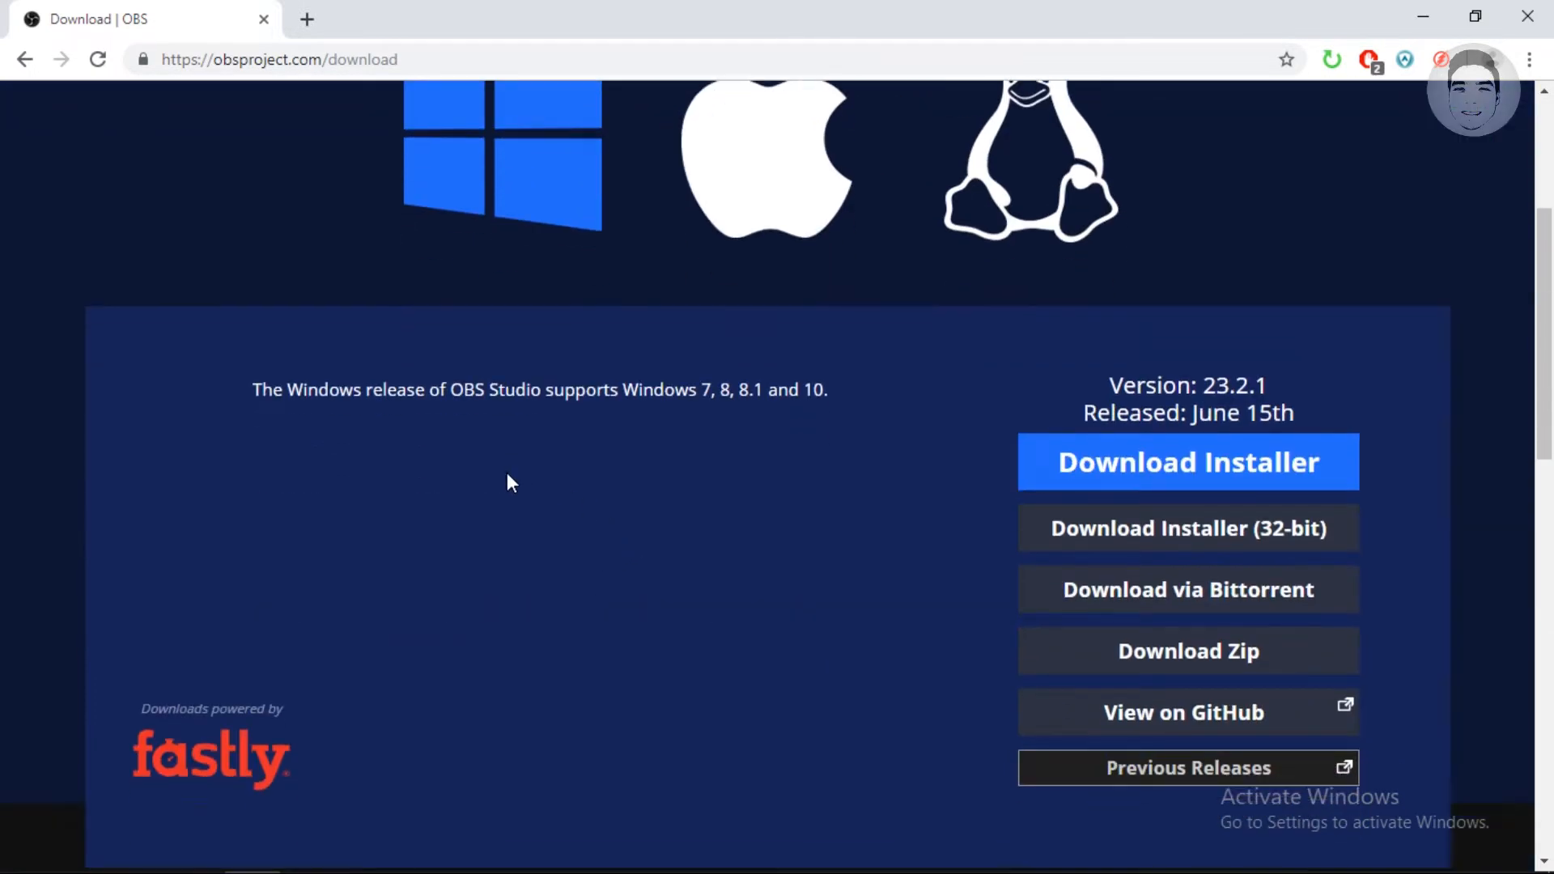
mouse_move(671, 498)
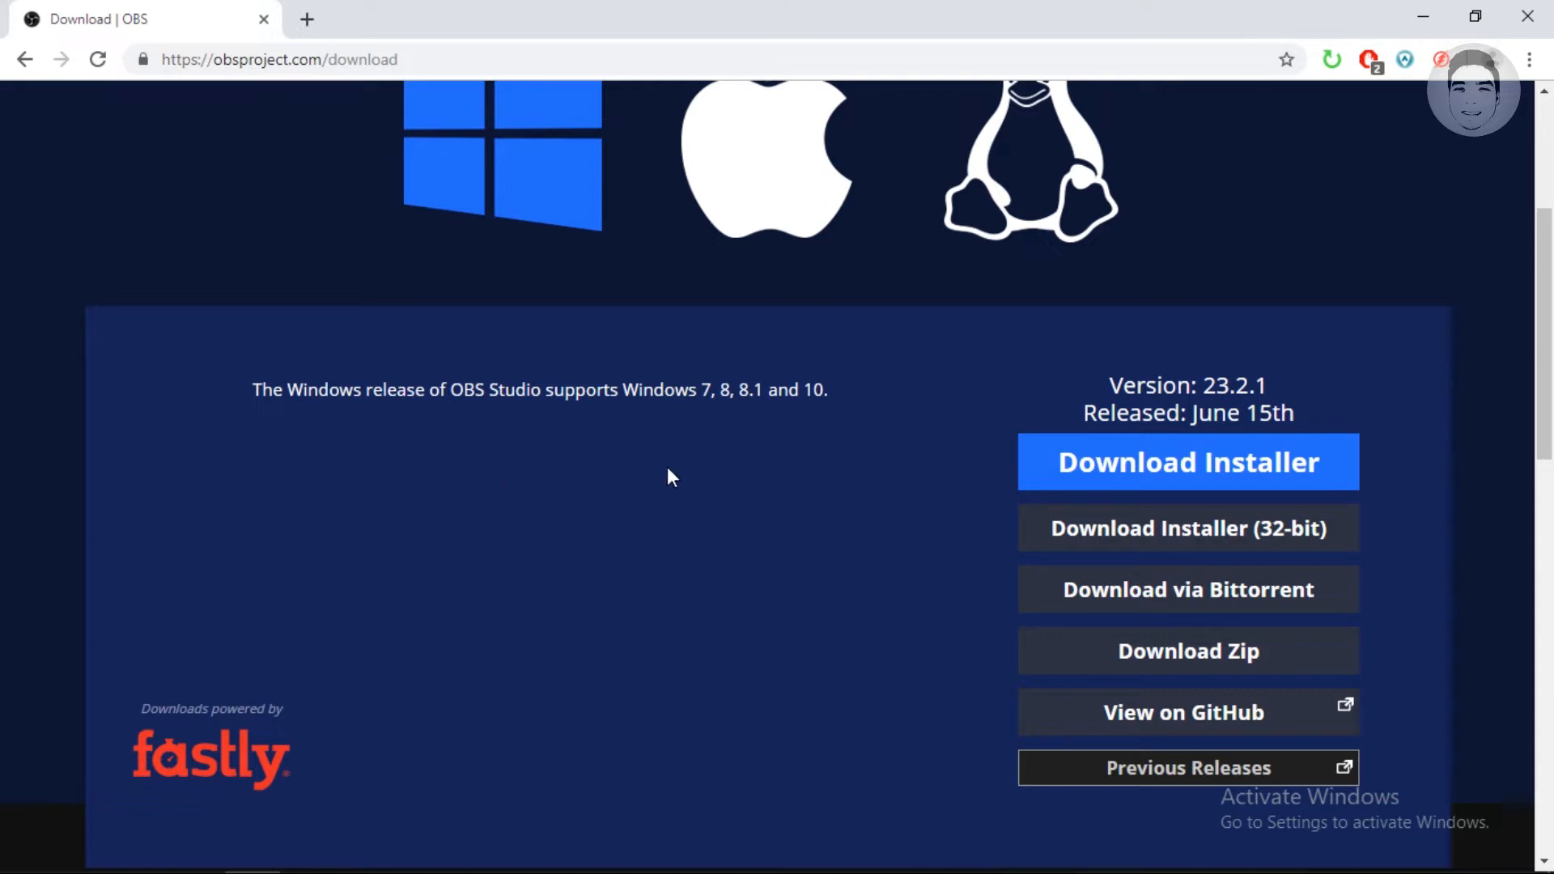
mouse_move(1120, 473)
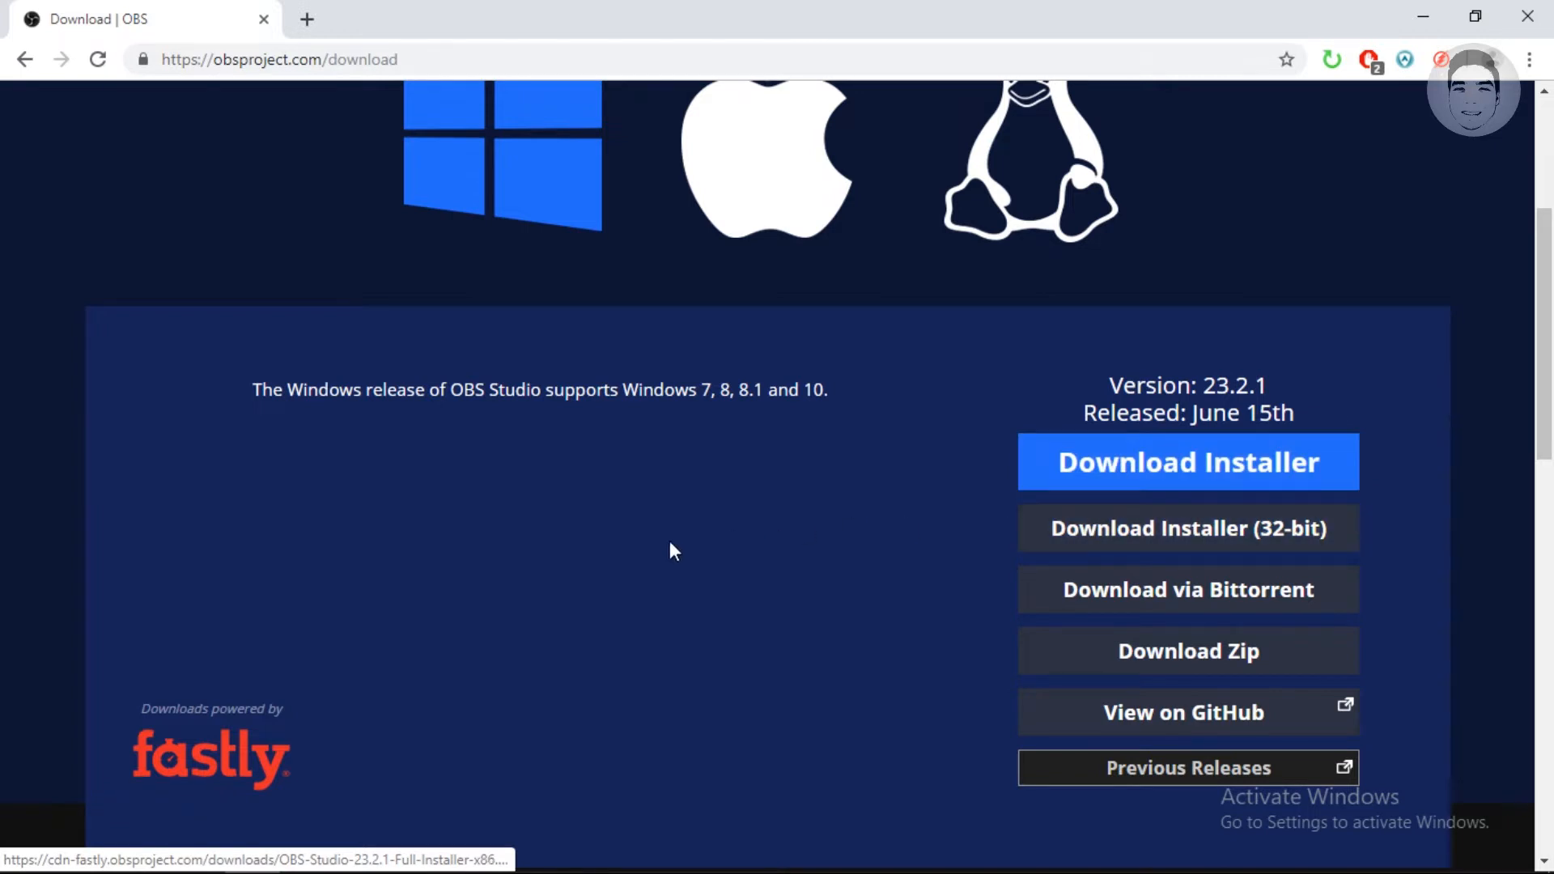
mouse_move(333, 795)
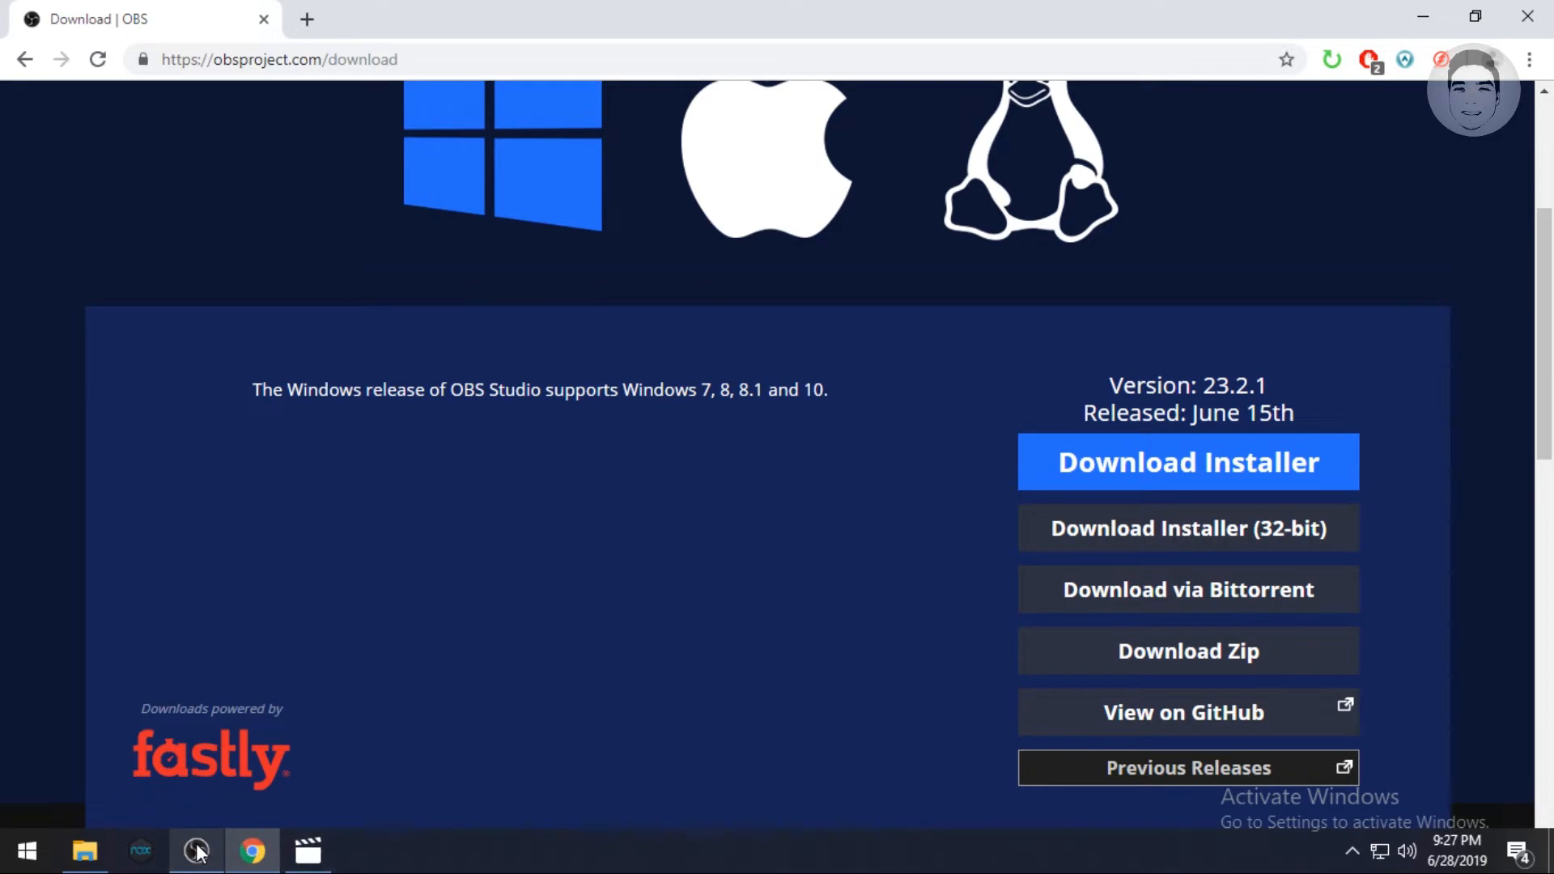
click(191, 851)
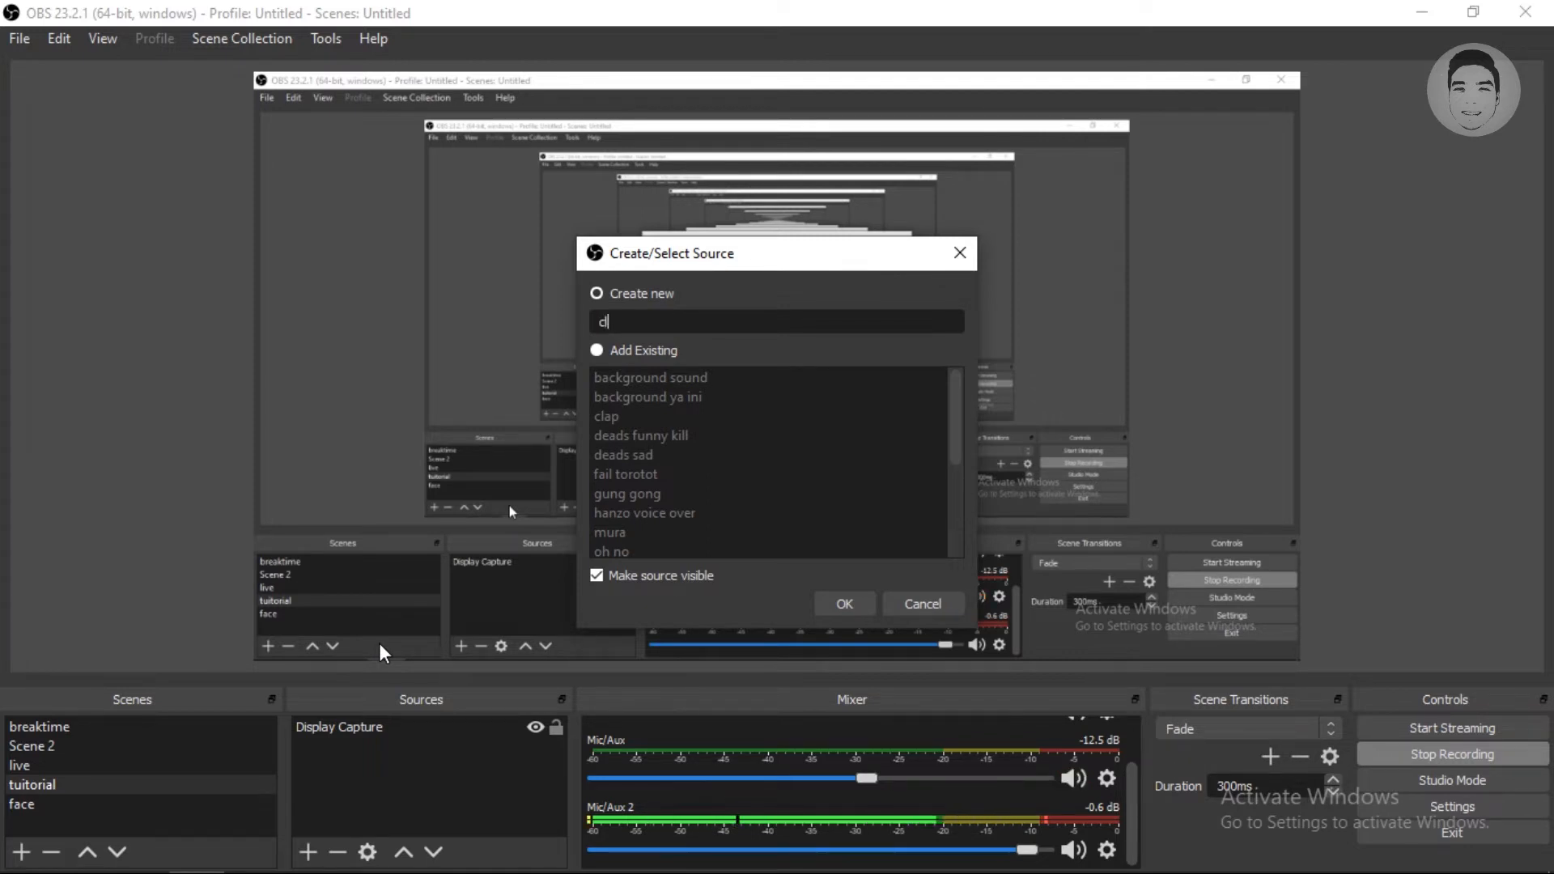
text(clapping)
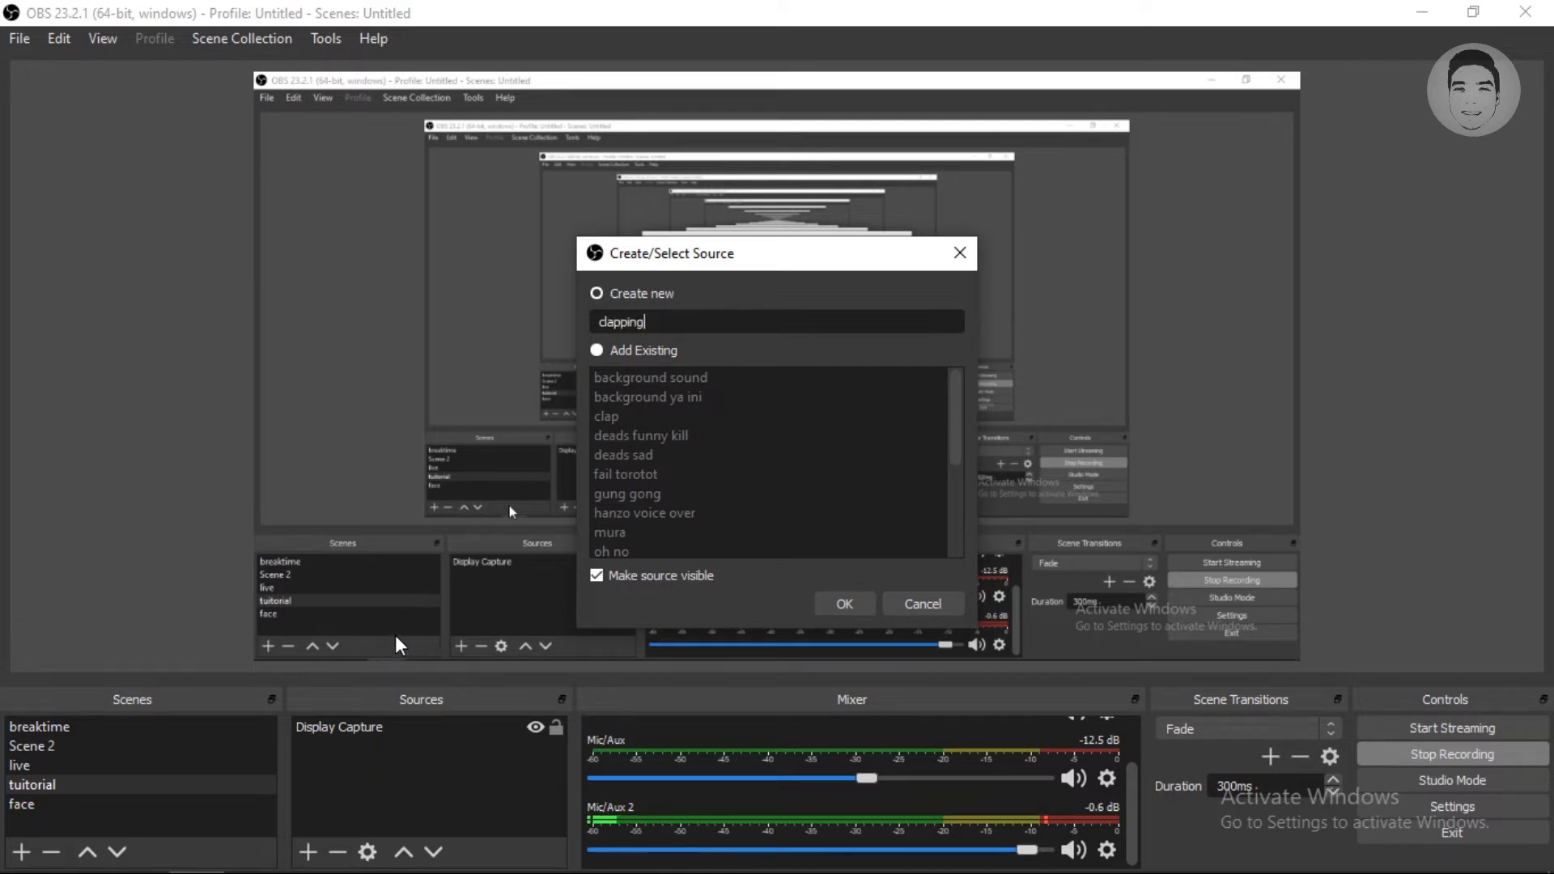
Step: Load clap.mp3 into the clapping source with restart-on-active disabled and save it
click(845, 603)
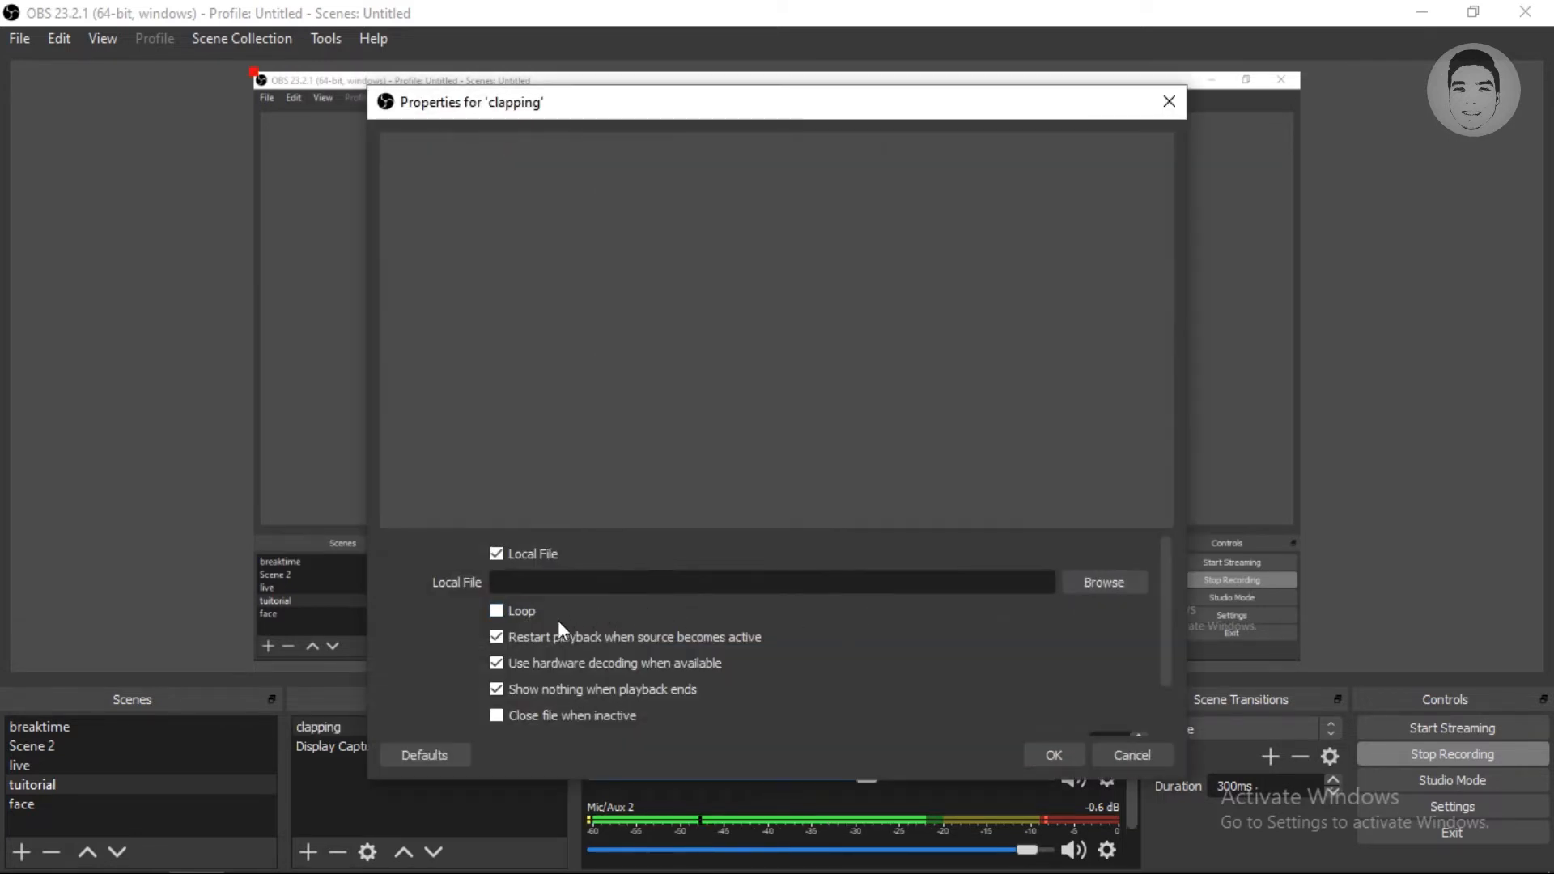
click(495, 638)
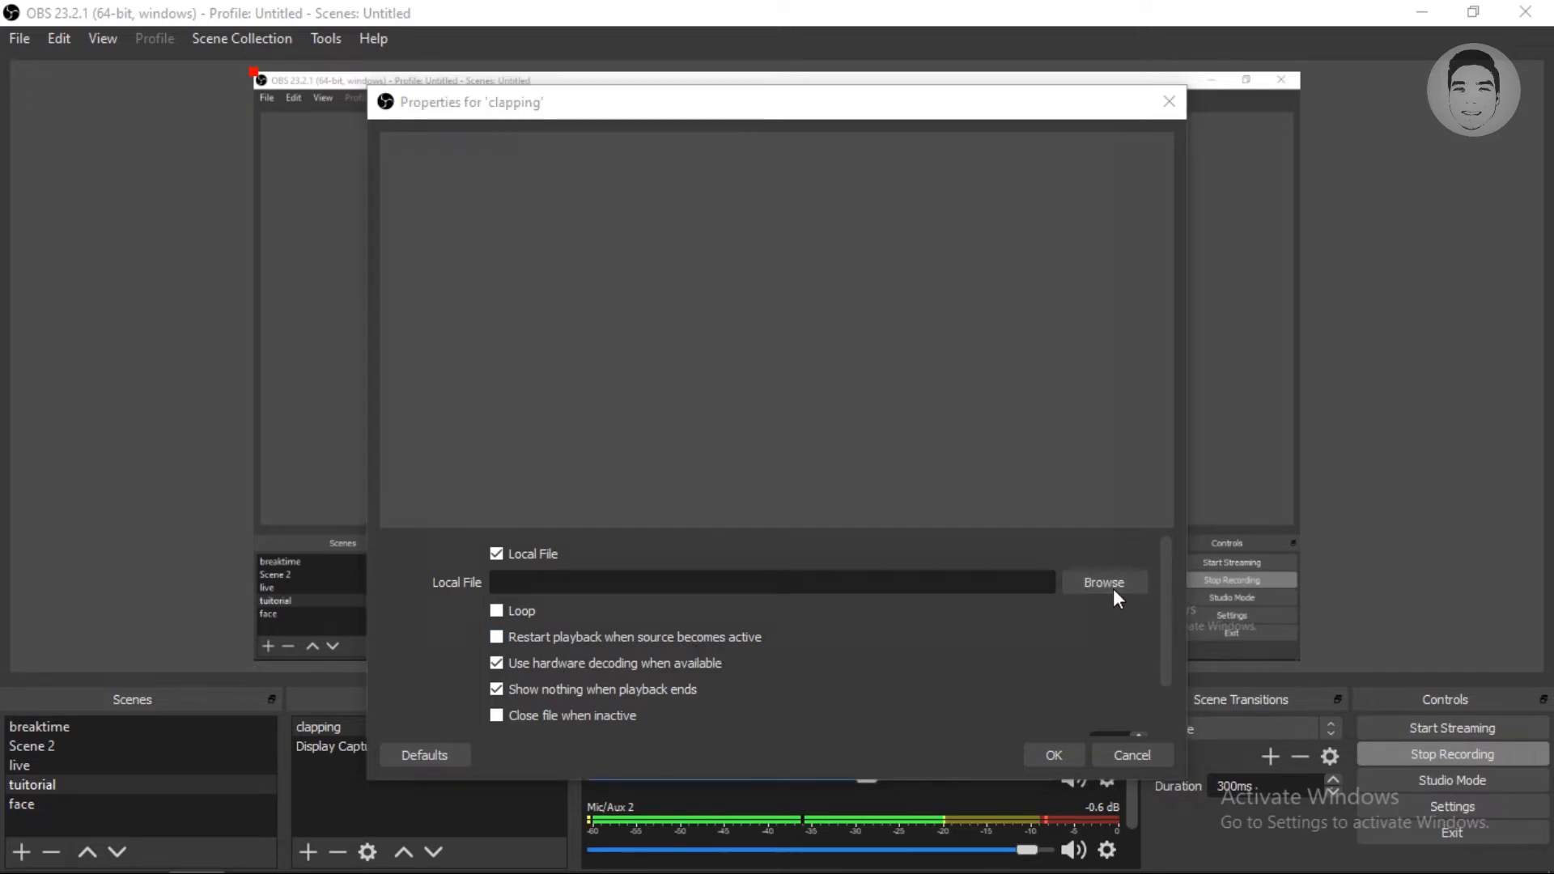
click(1104, 581)
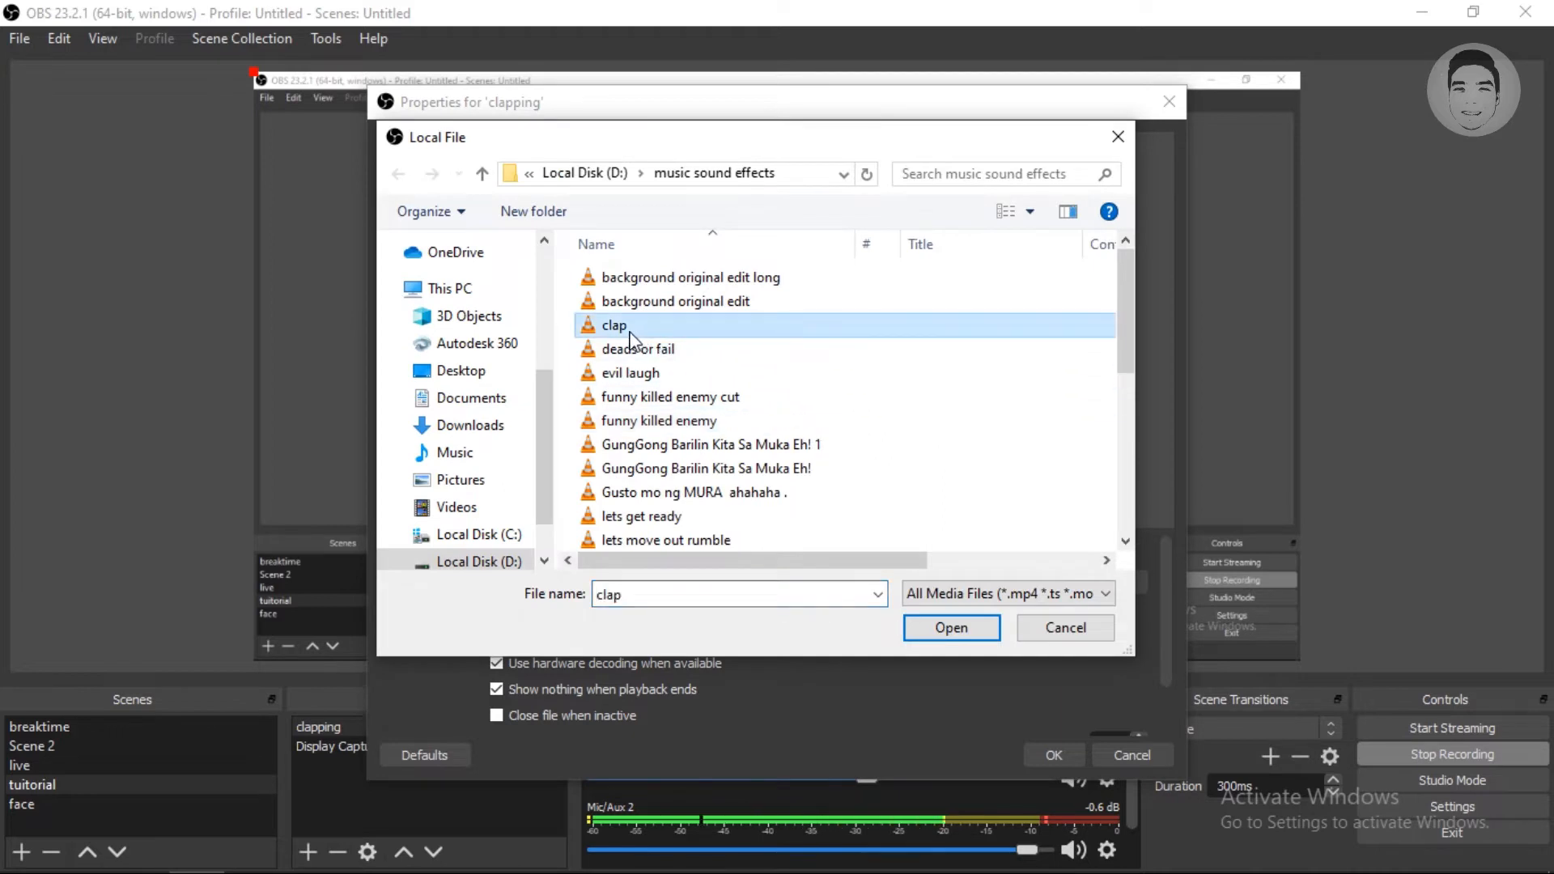
click(952, 629)
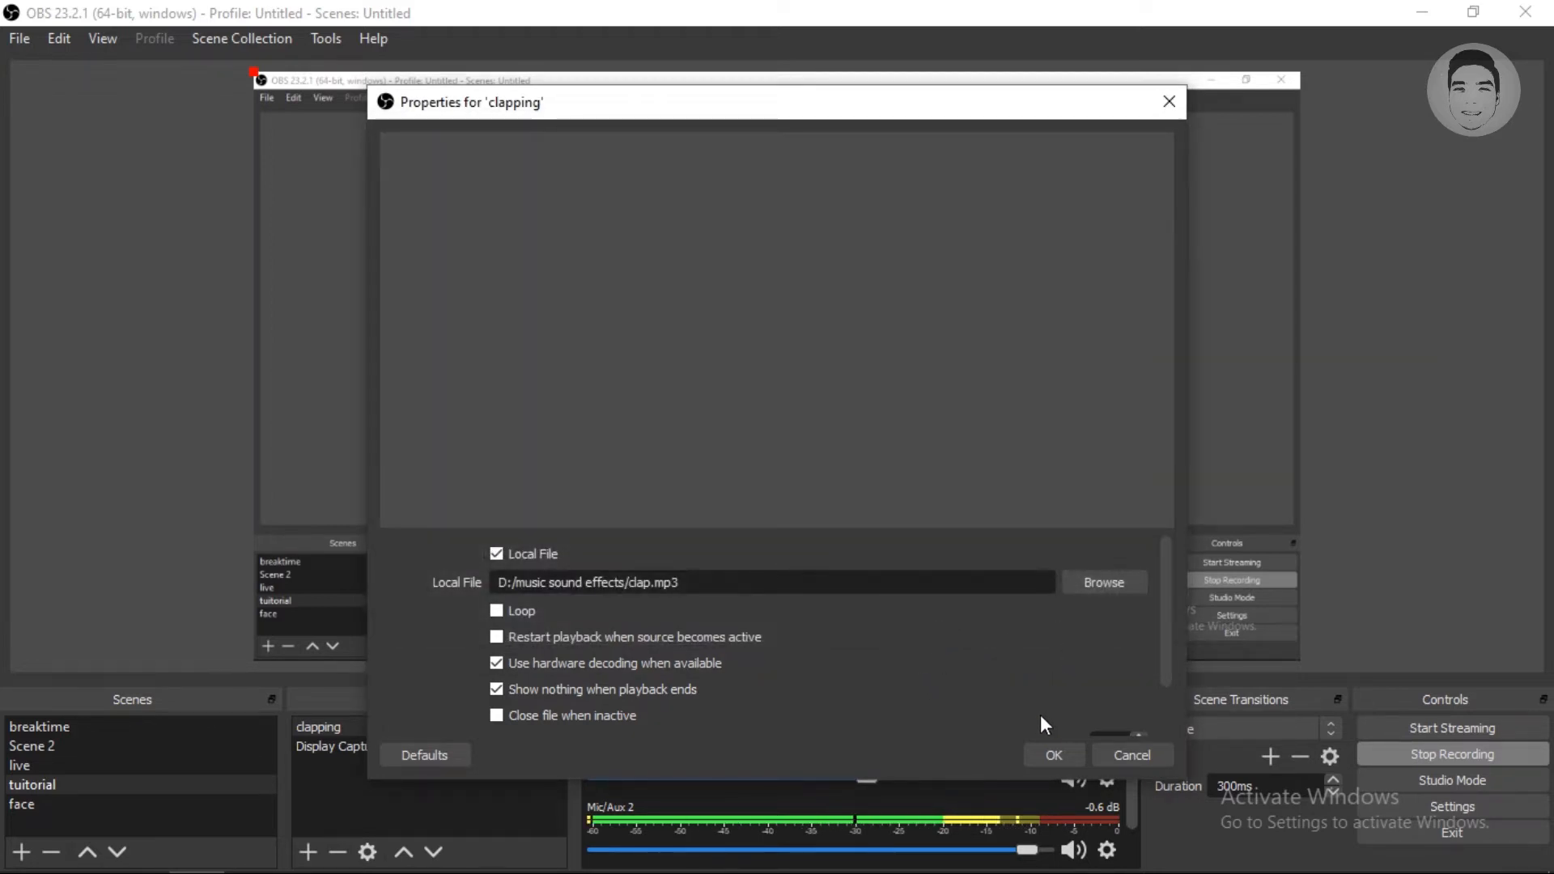
mouse_move(497, 715)
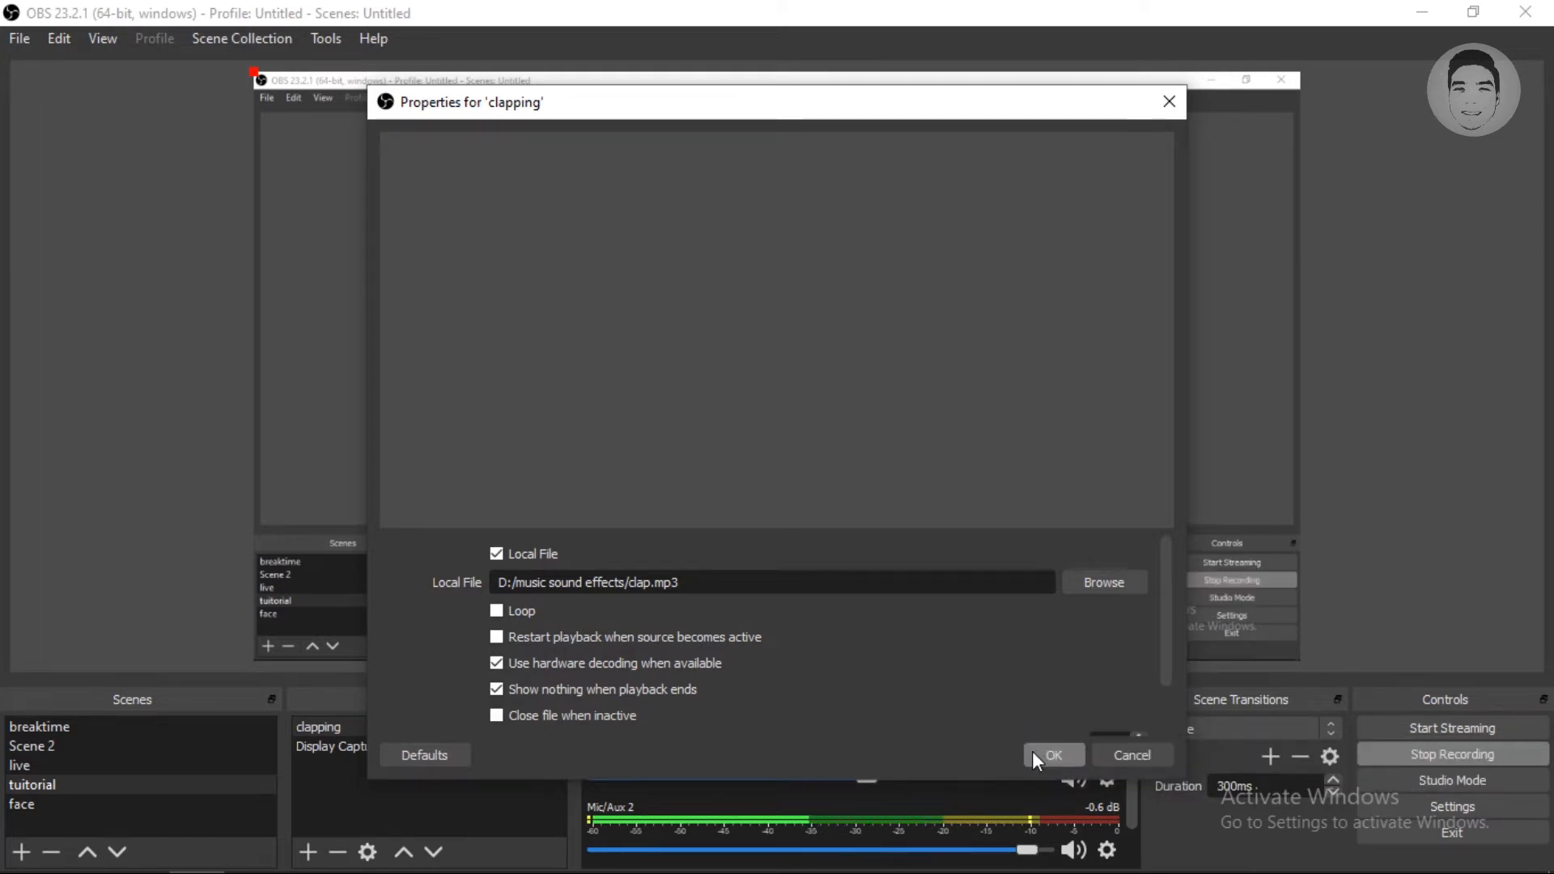
click(1054, 755)
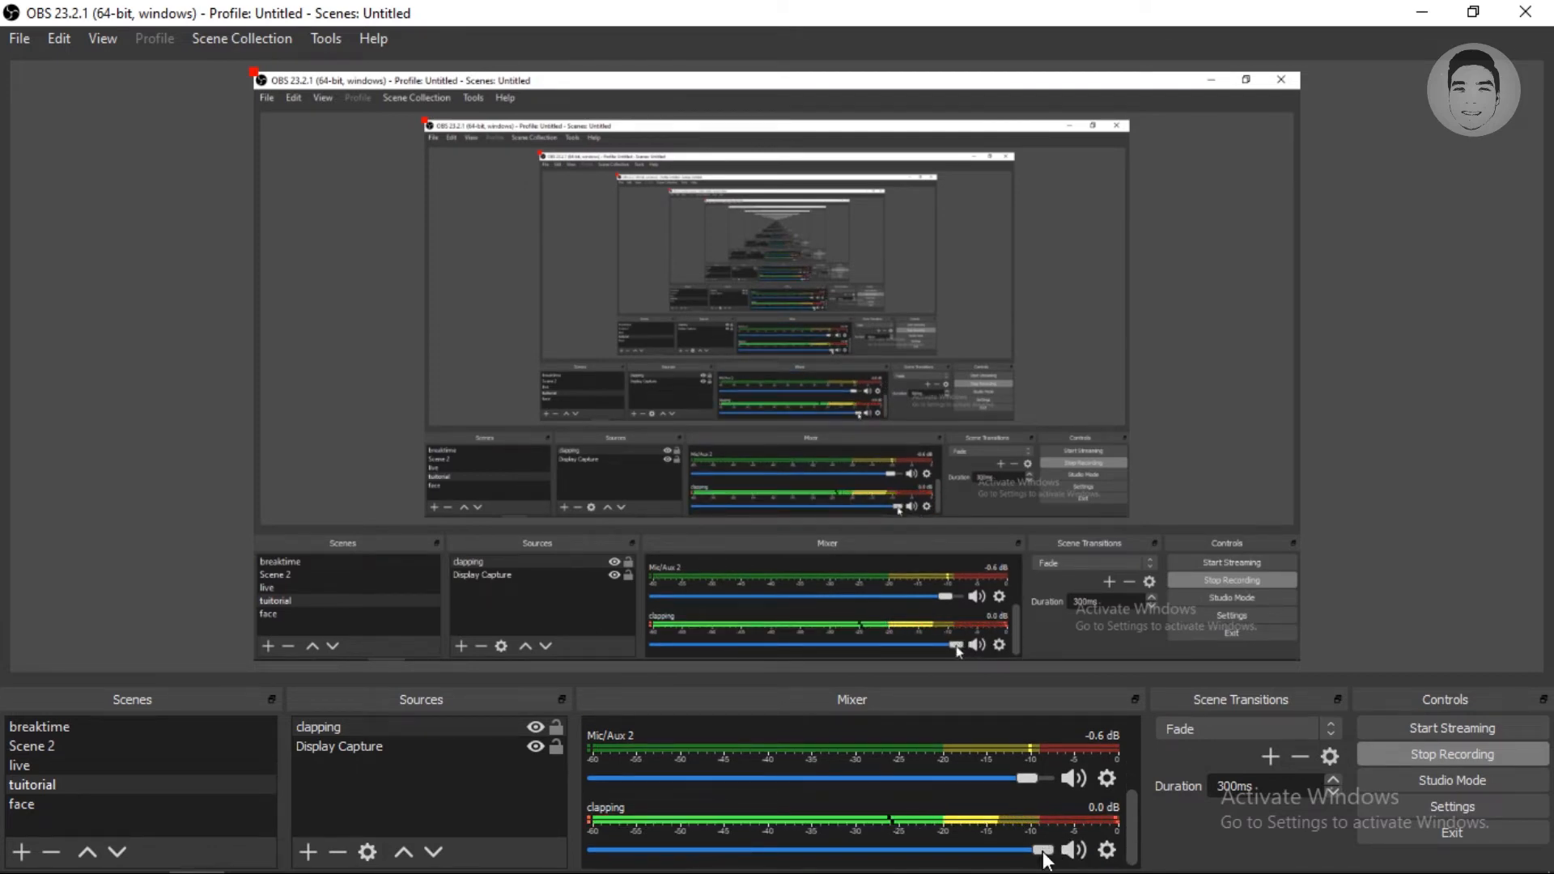
Step: Lower the clapping source's volume in the mixer before heading to Settings
drag(1042, 850, 877, 850)
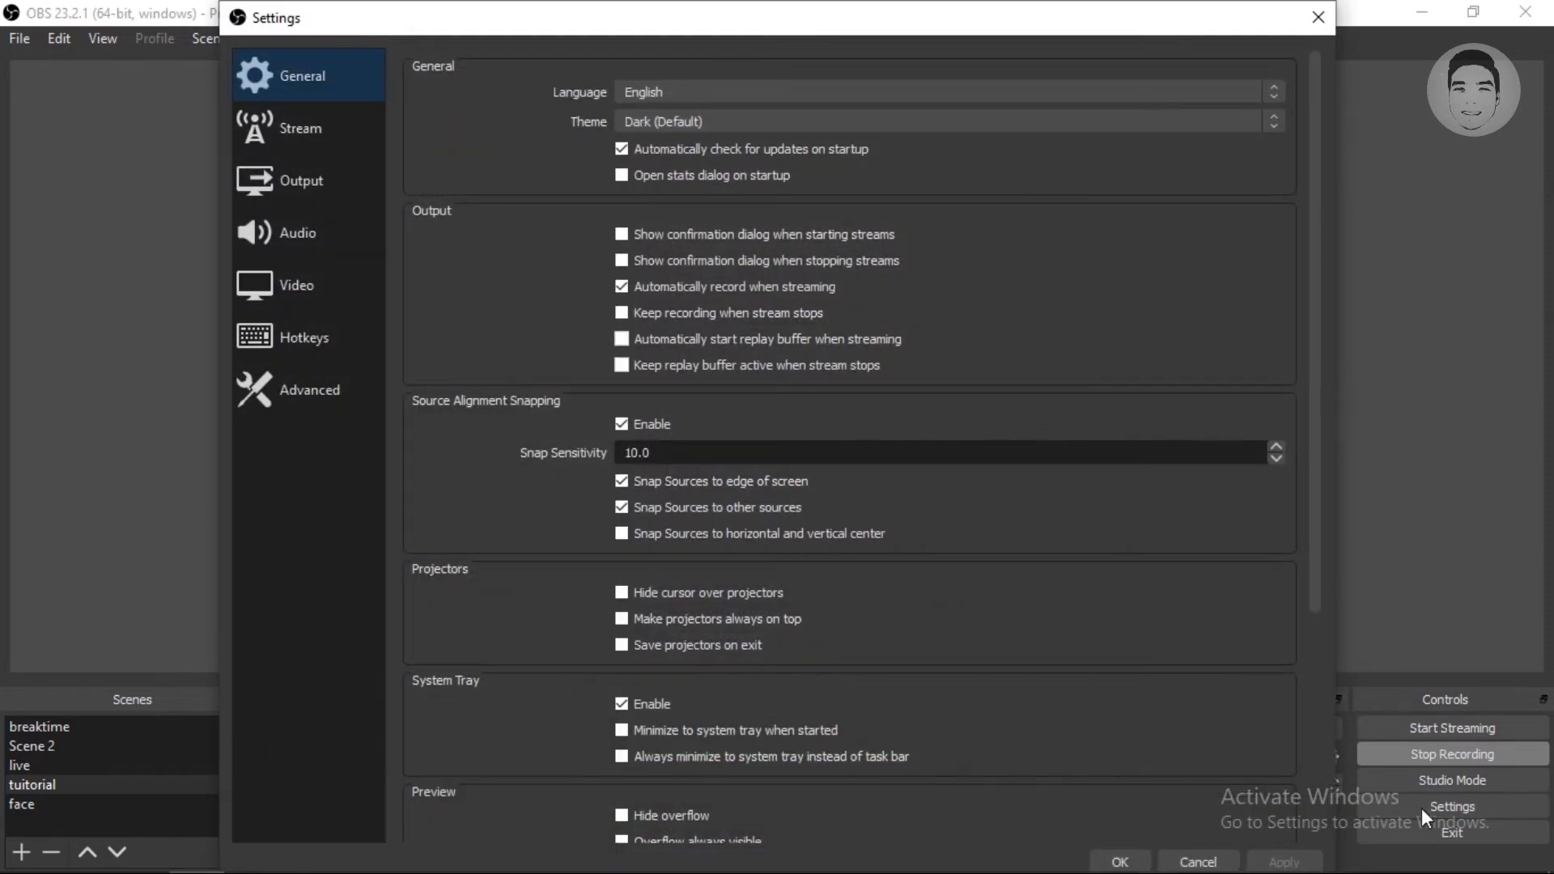
Step: Reach the clapping source's Restart Media entry on the Hotkeys page to bind C
click(305, 337)
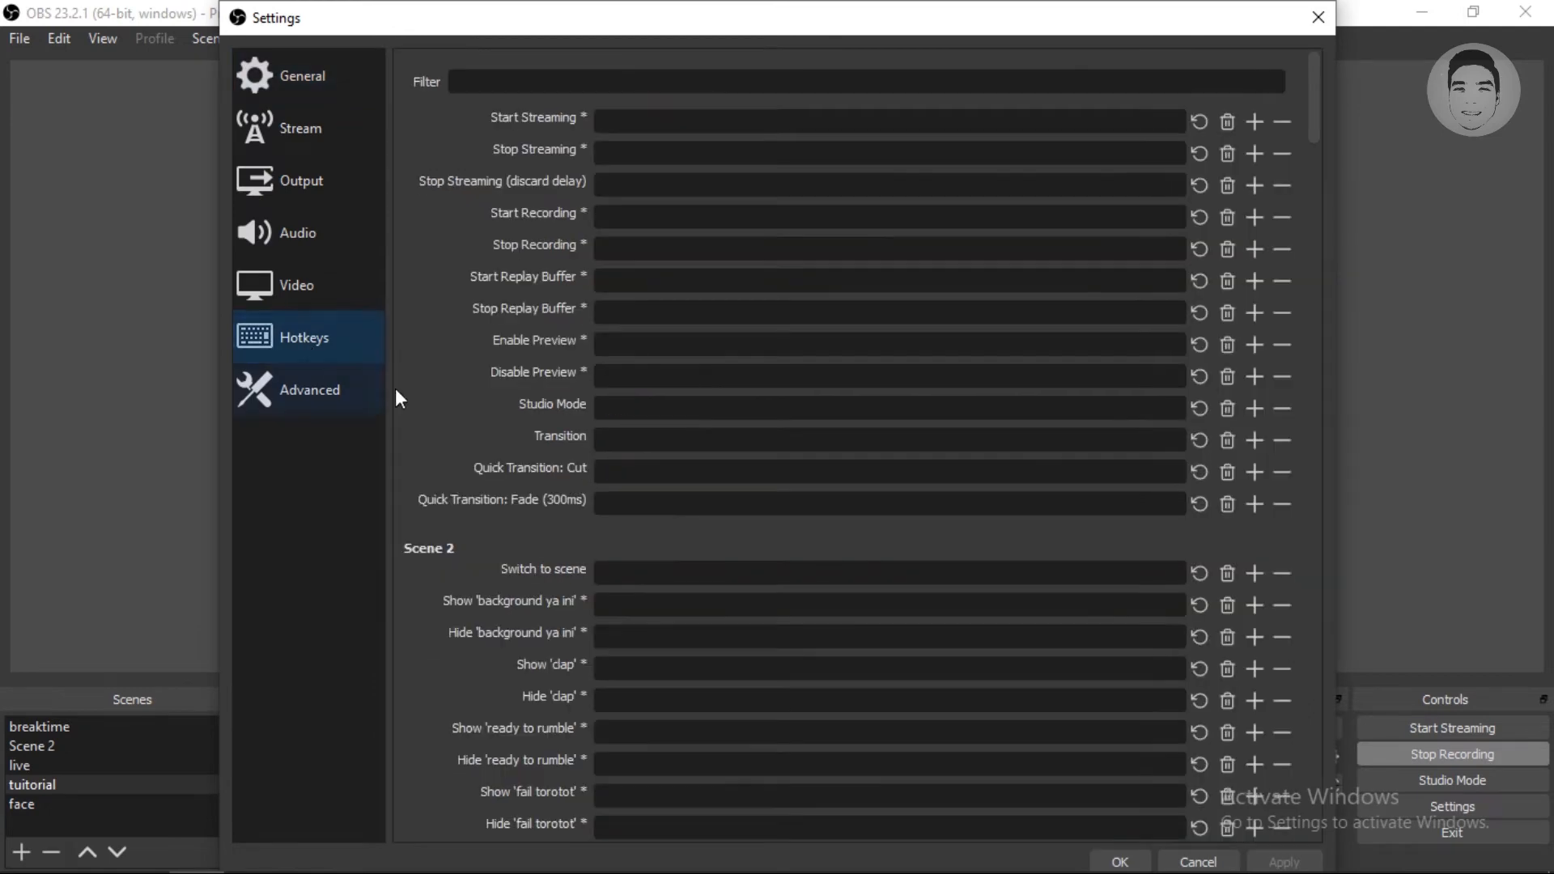
scroll(down, 3)
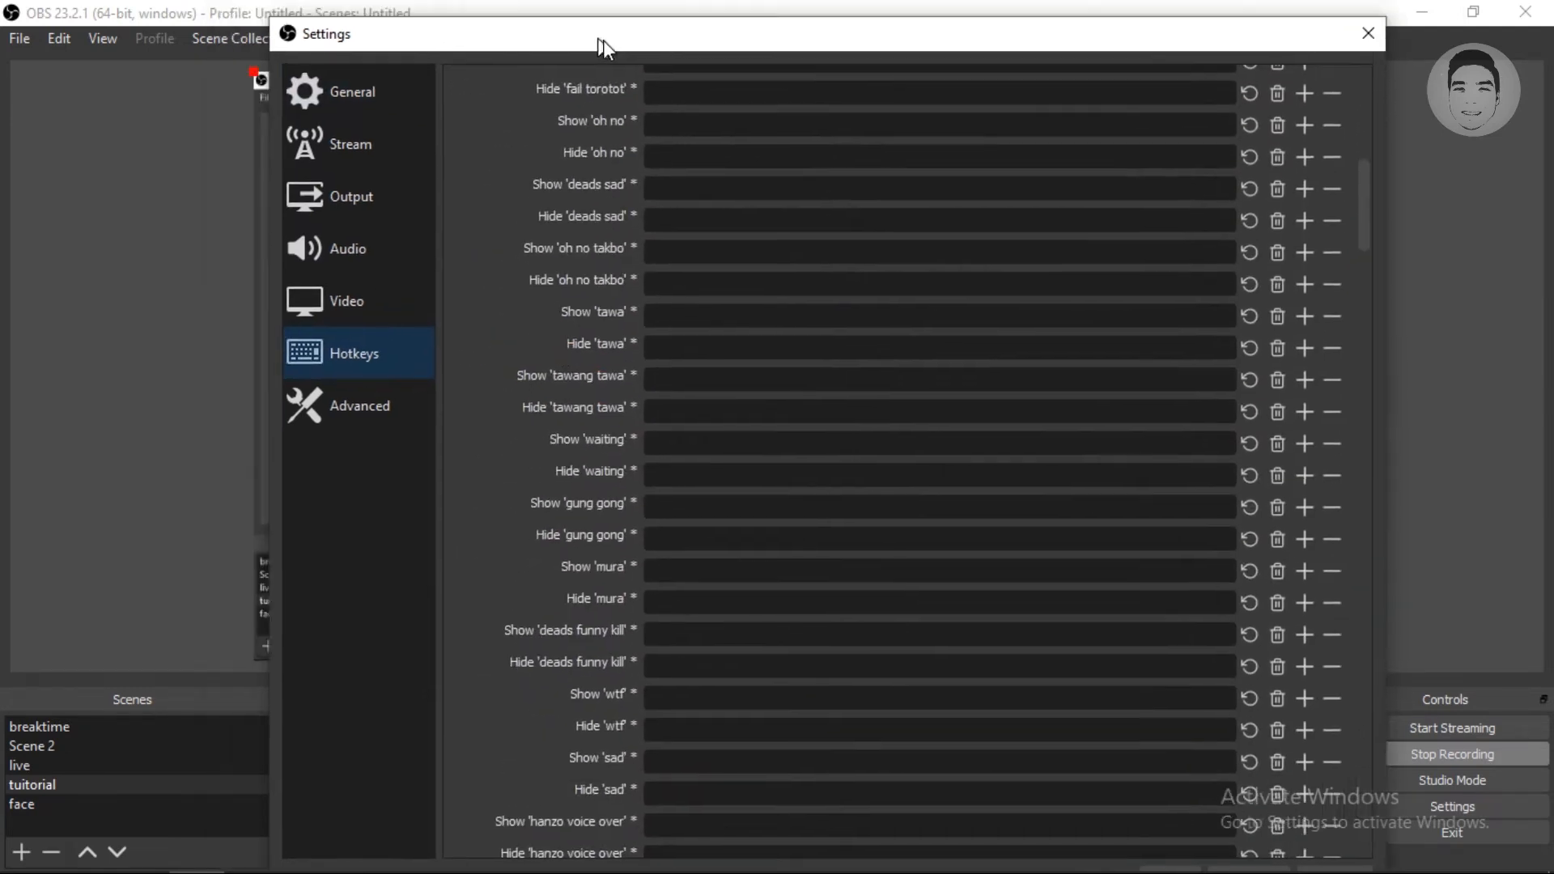
scroll(down, 3)
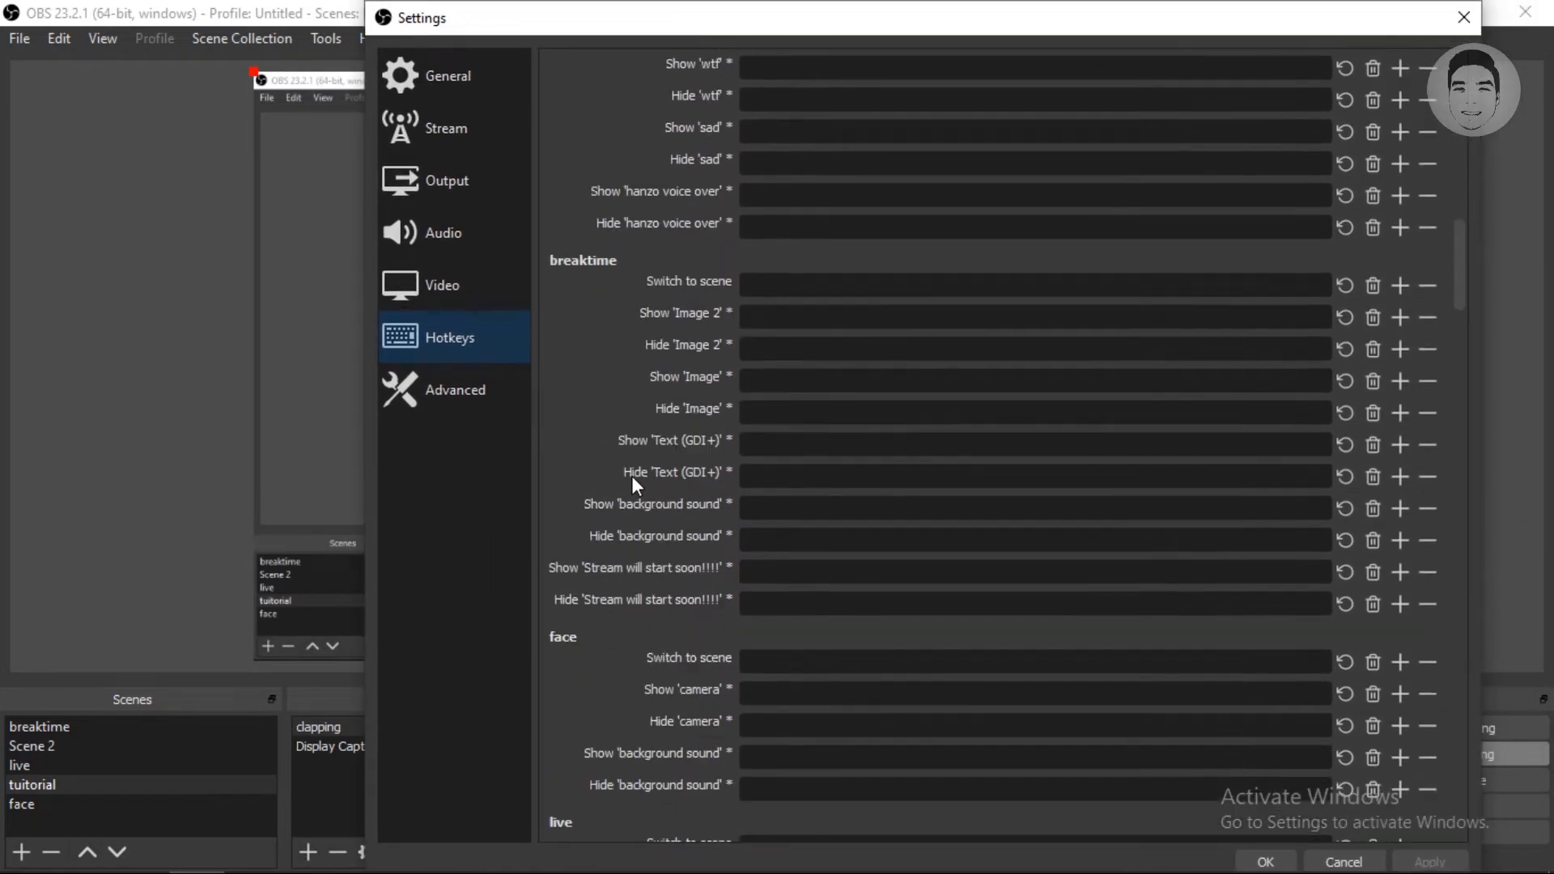
mouse_move(564, 667)
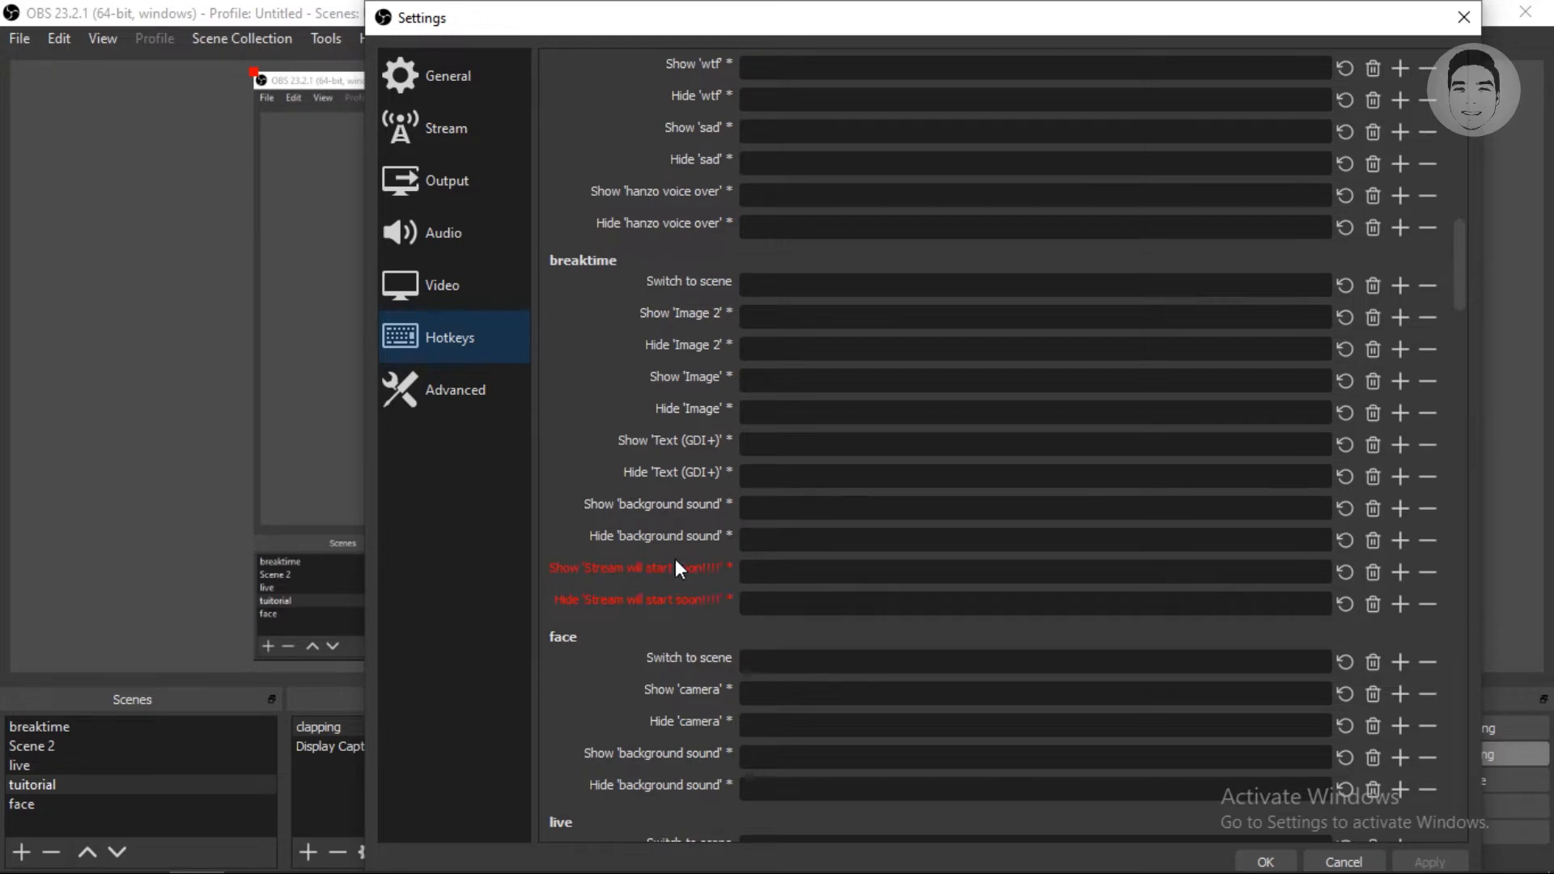
scroll(down, 3)
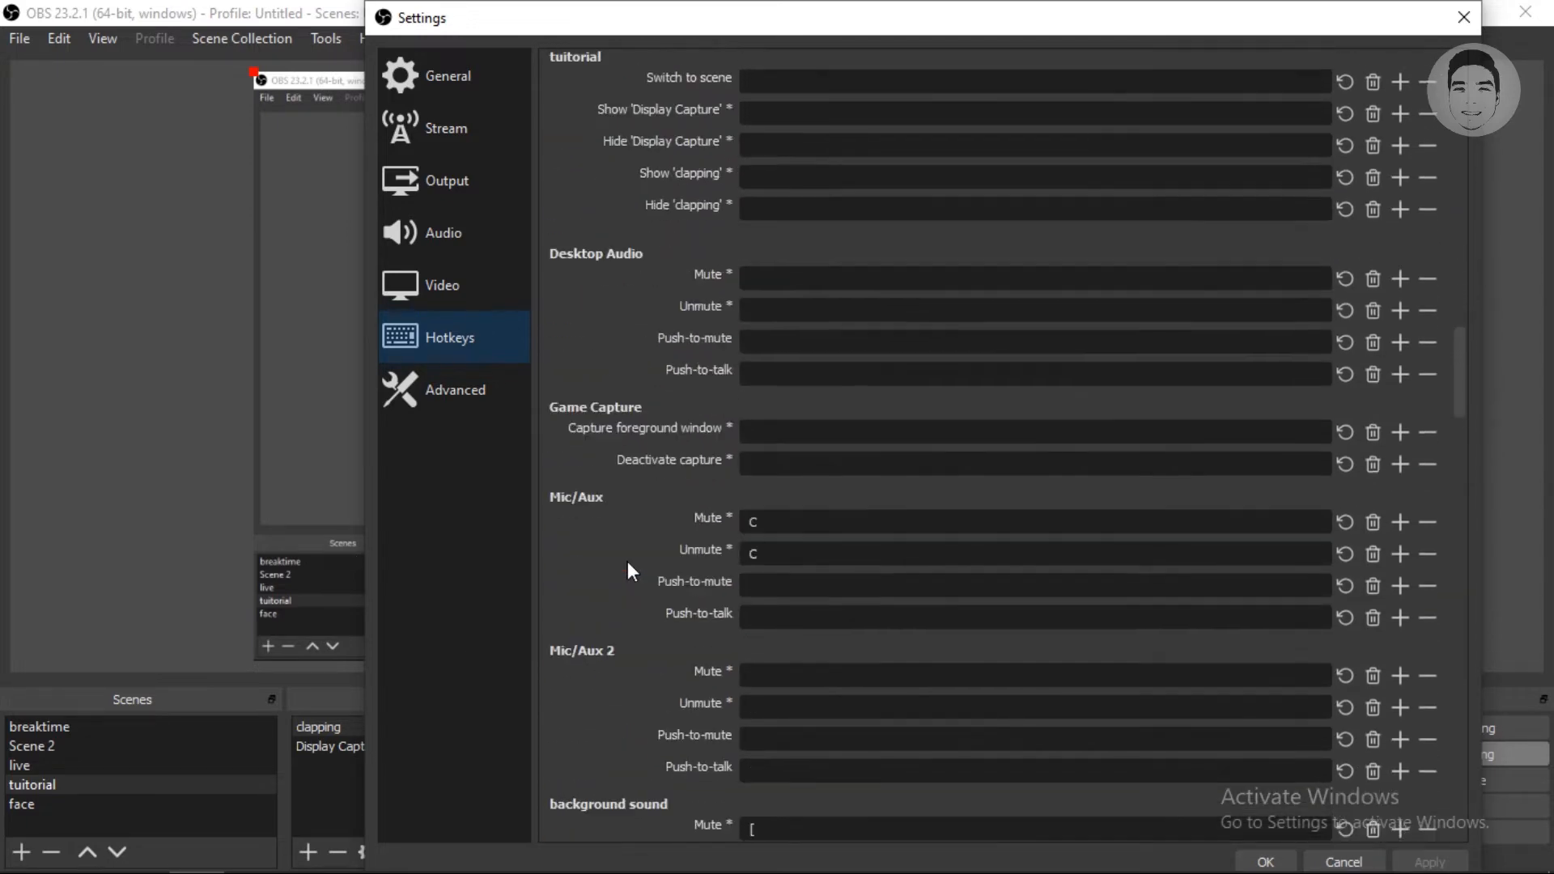
scroll(down, 3)
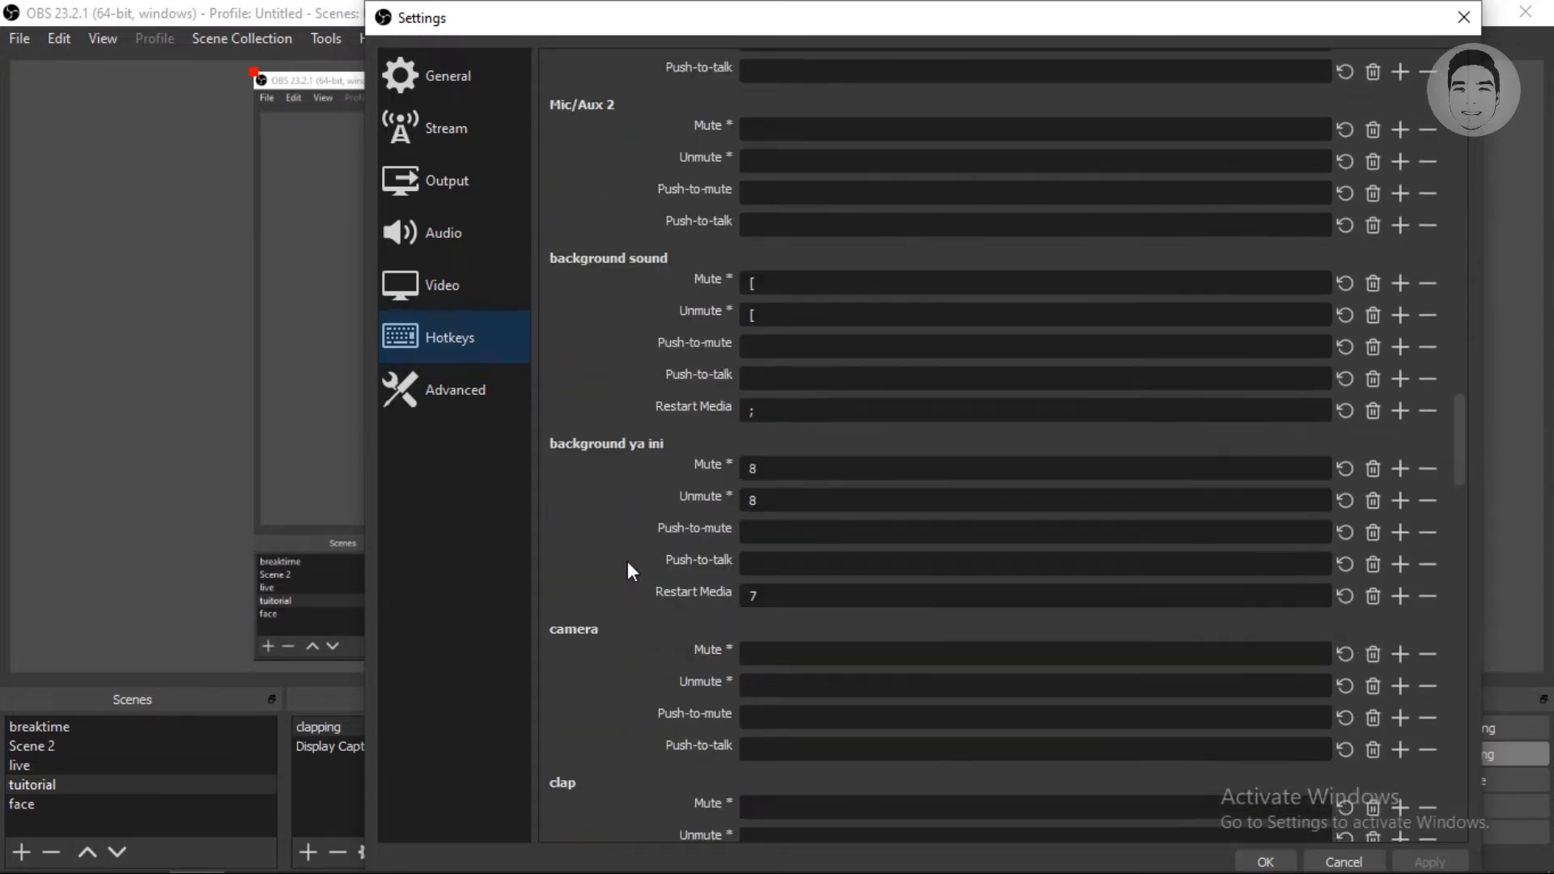
scroll(down, 3)
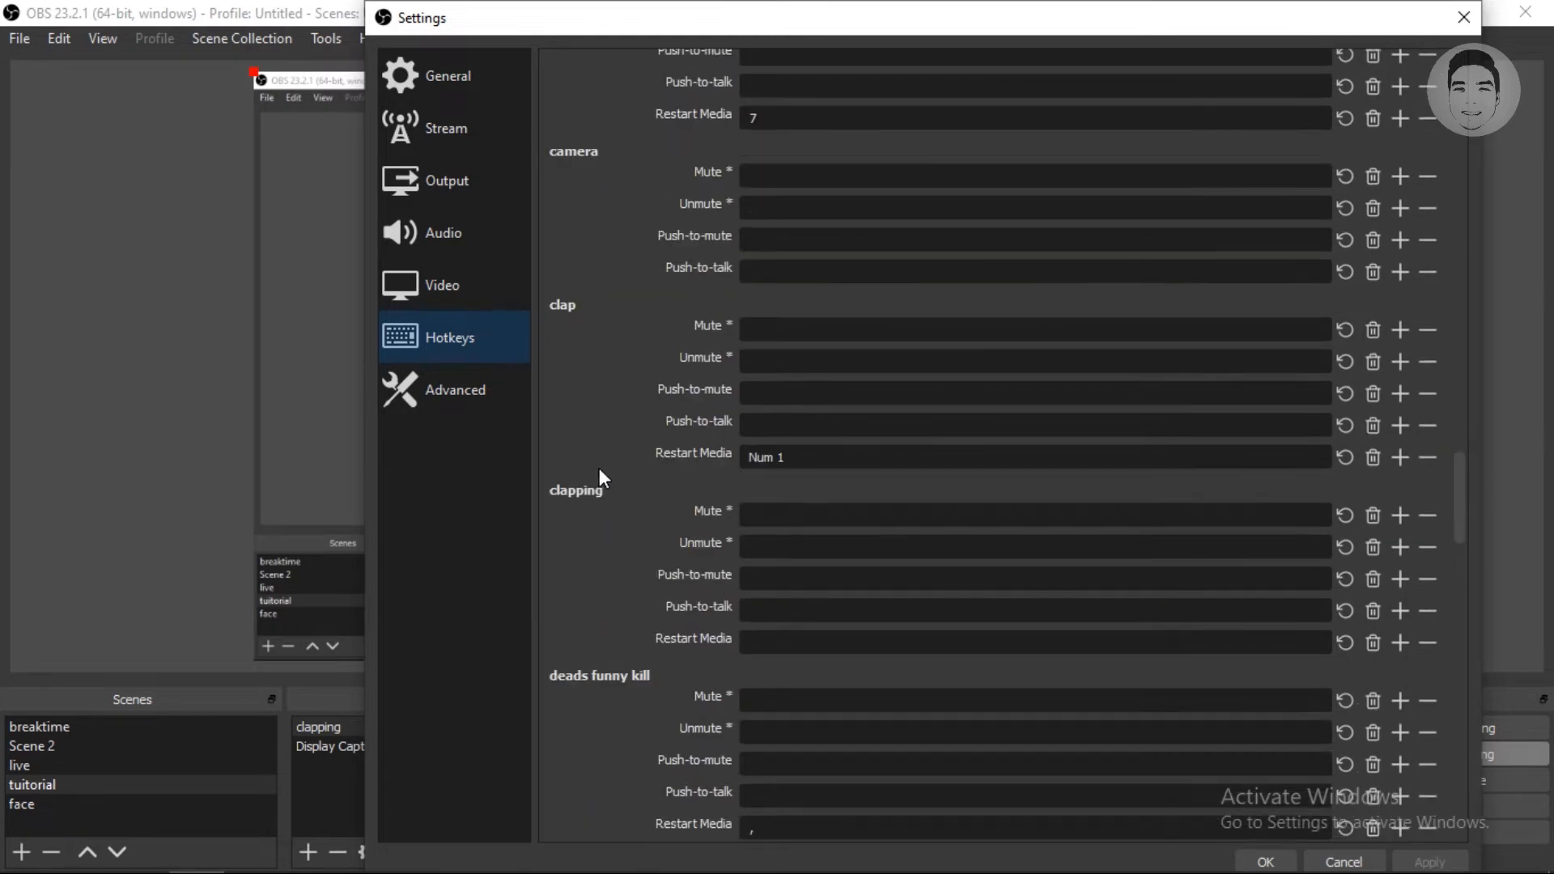
mouse_move(670, 645)
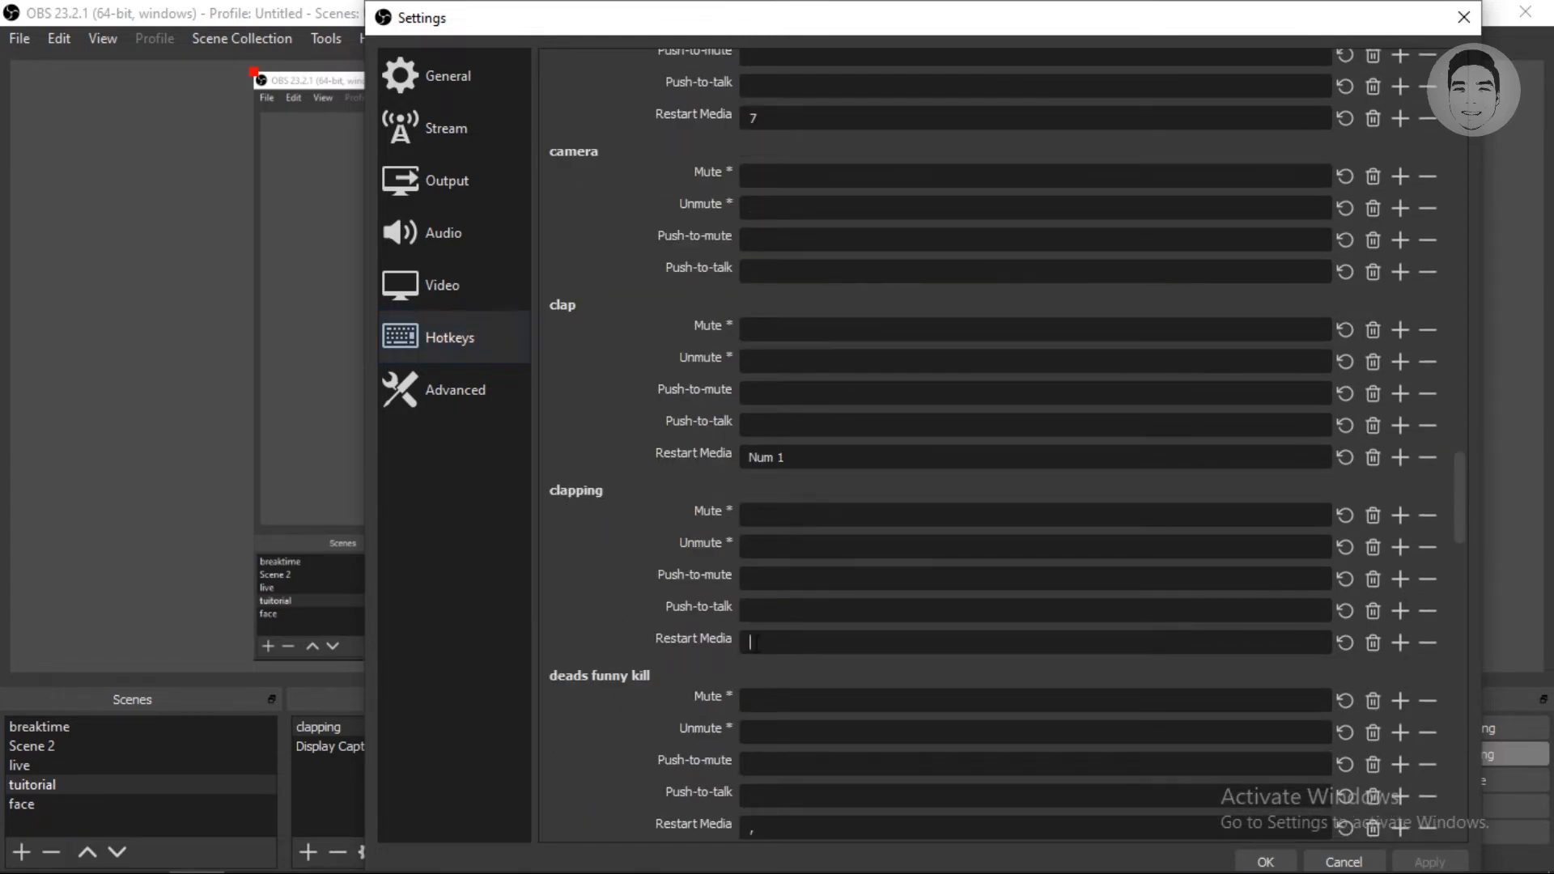
mouse_move(672, 664)
text(C)
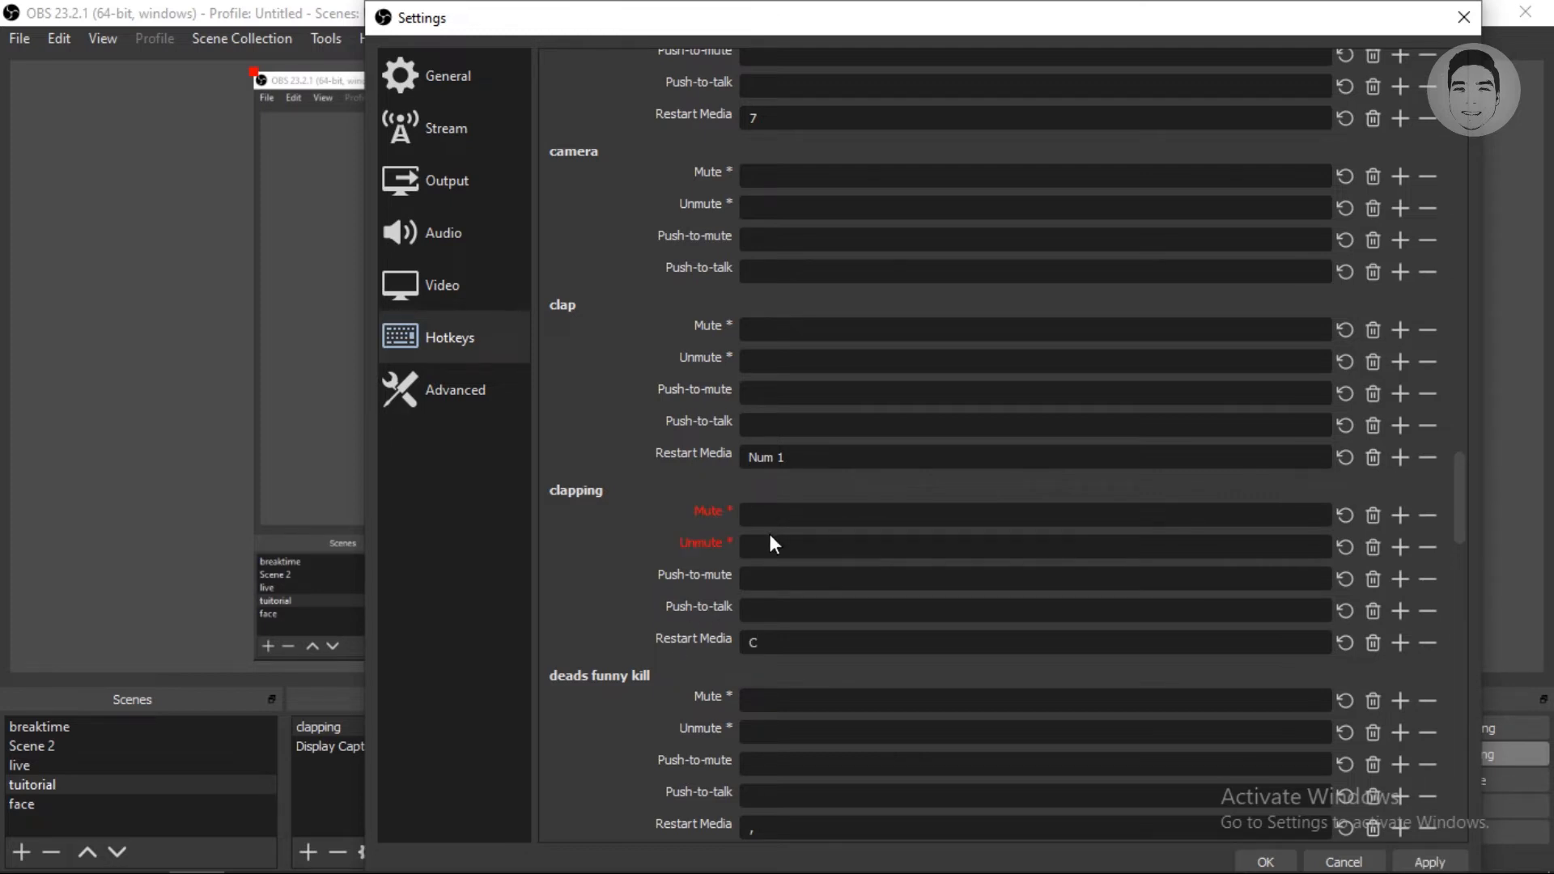
mouse_move(769, 544)
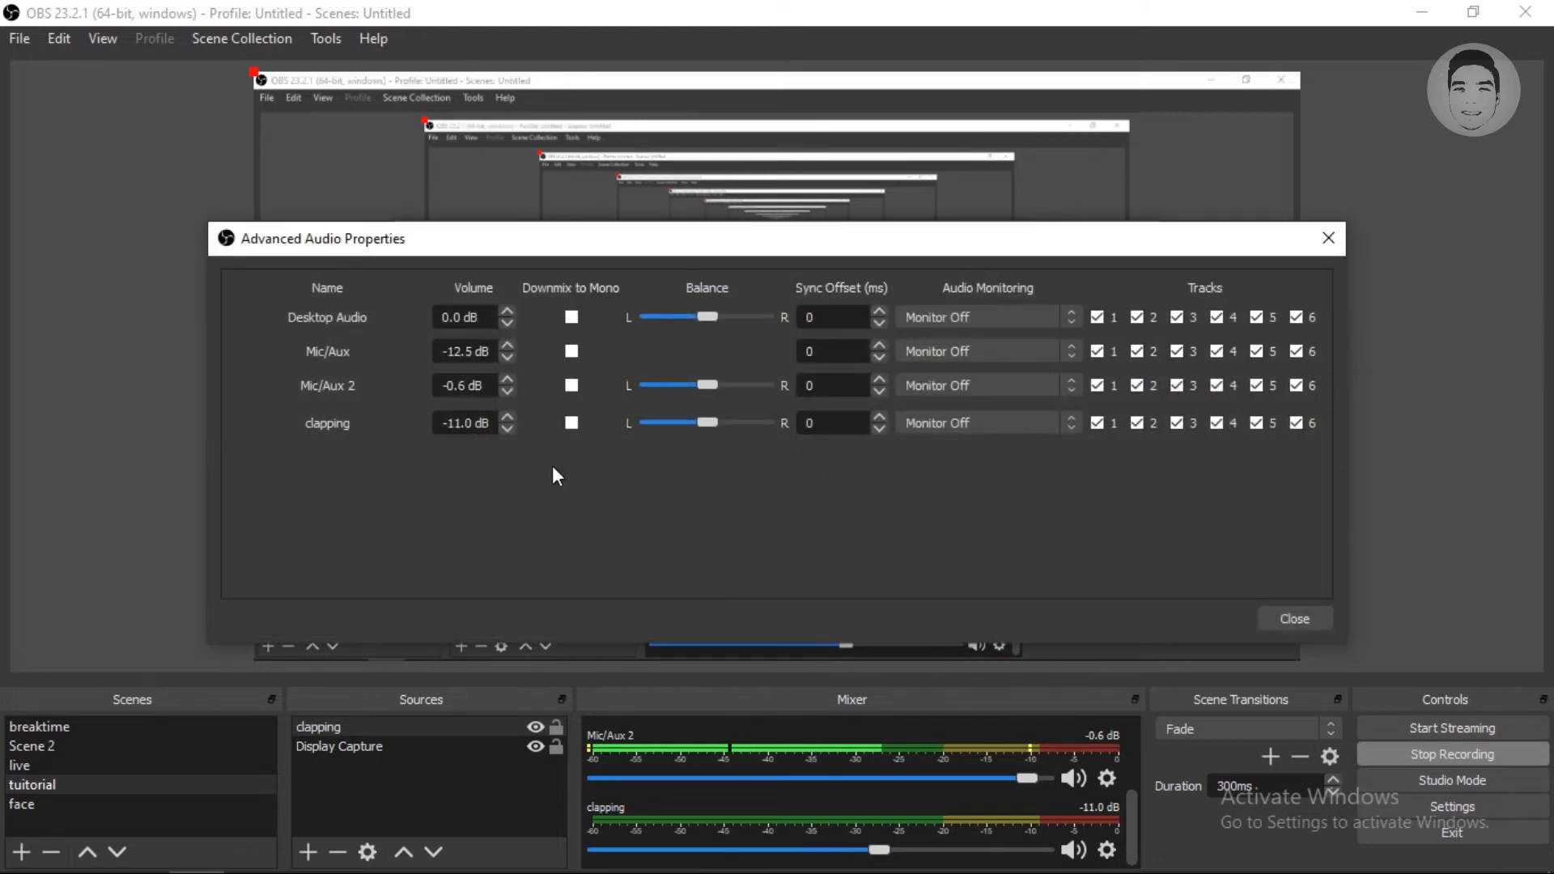
mouse_move(955, 427)
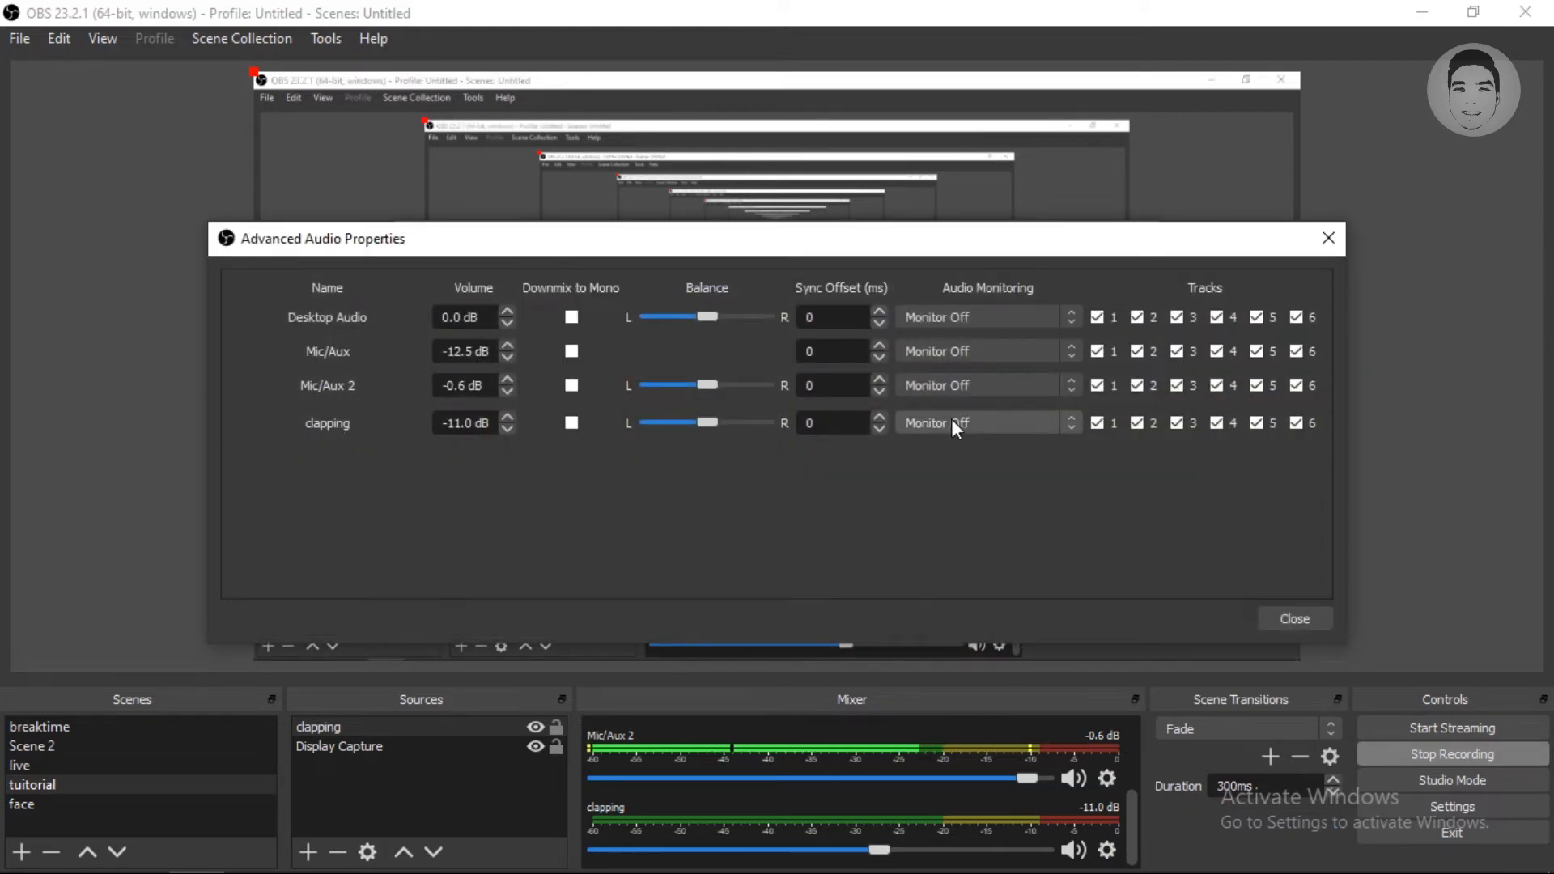
Step: Set clapping's Audio Monitoring to Monitor Only (mute output) and close the dialog
click(978, 422)
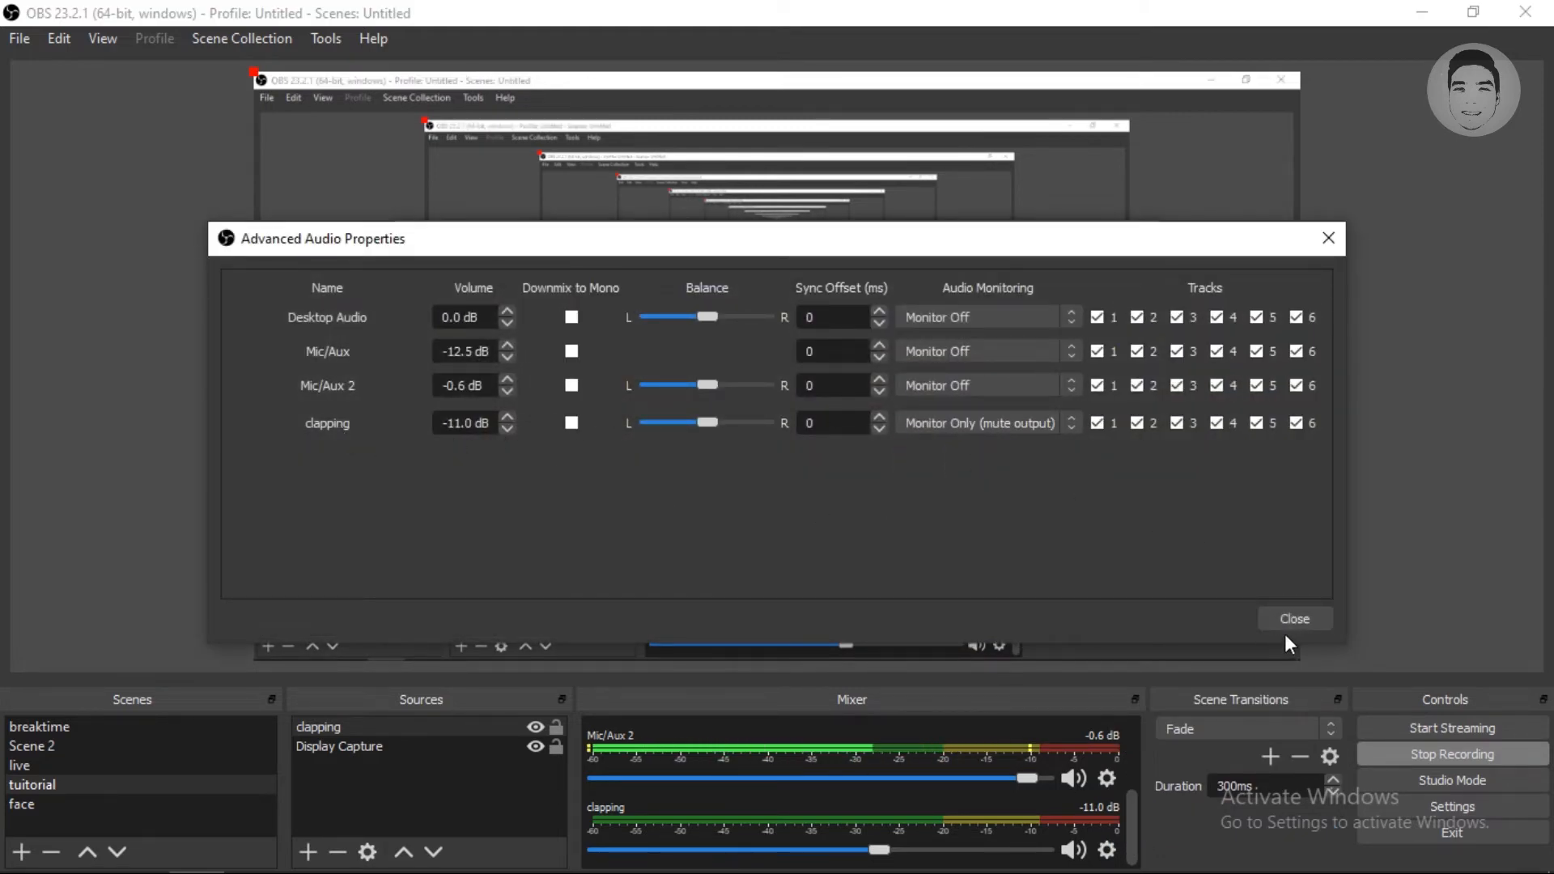
click(1296, 618)
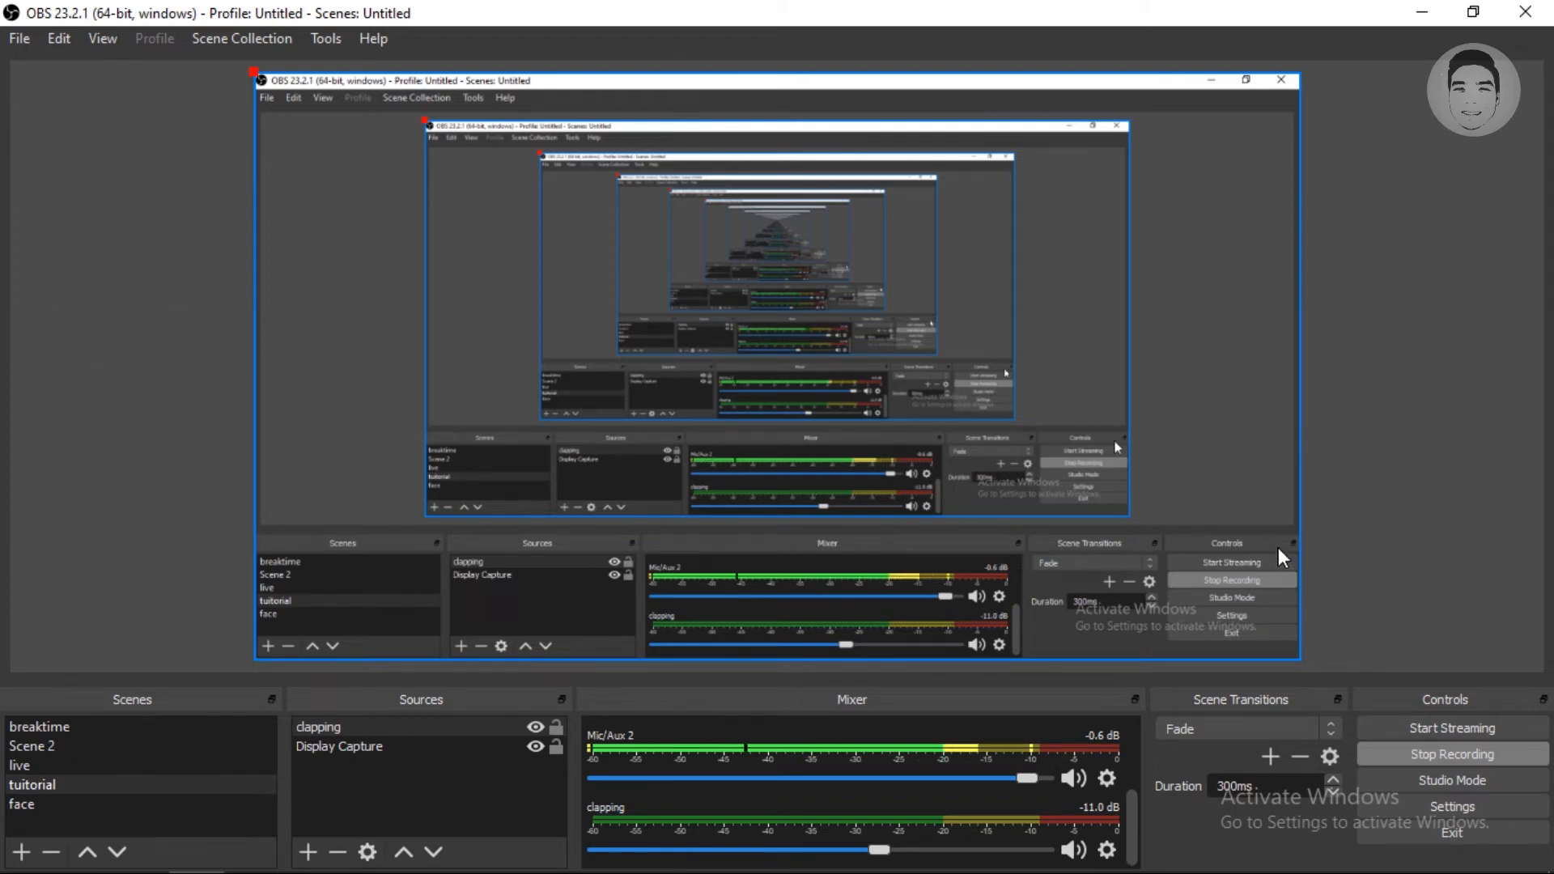
mouse_move(1171, 502)
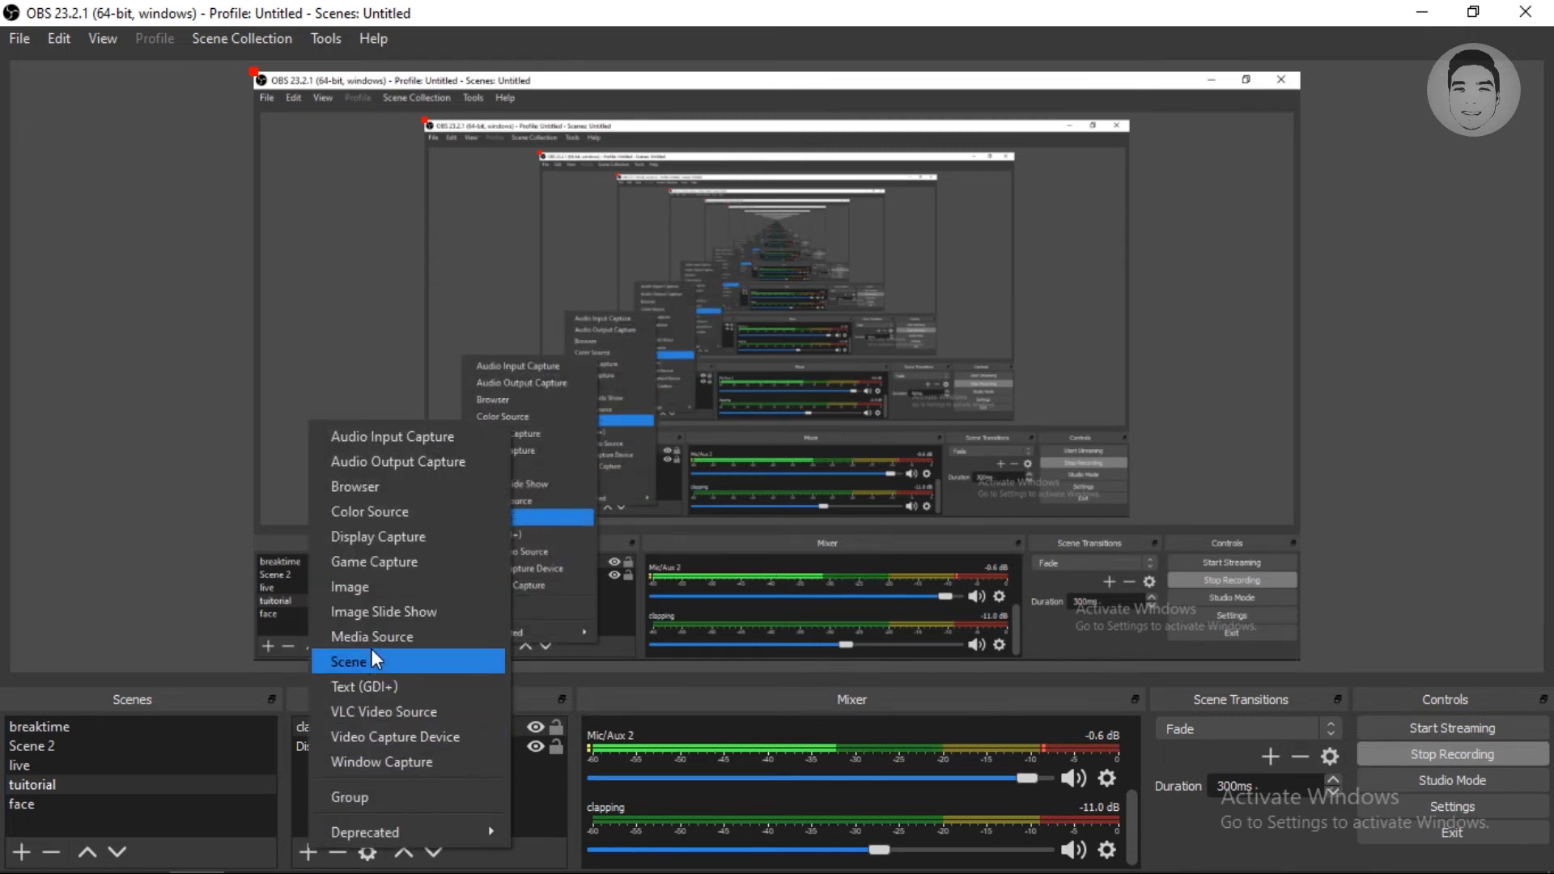
Step: Add a new Media Source to the scene named 'laughing'
click(371, 636)
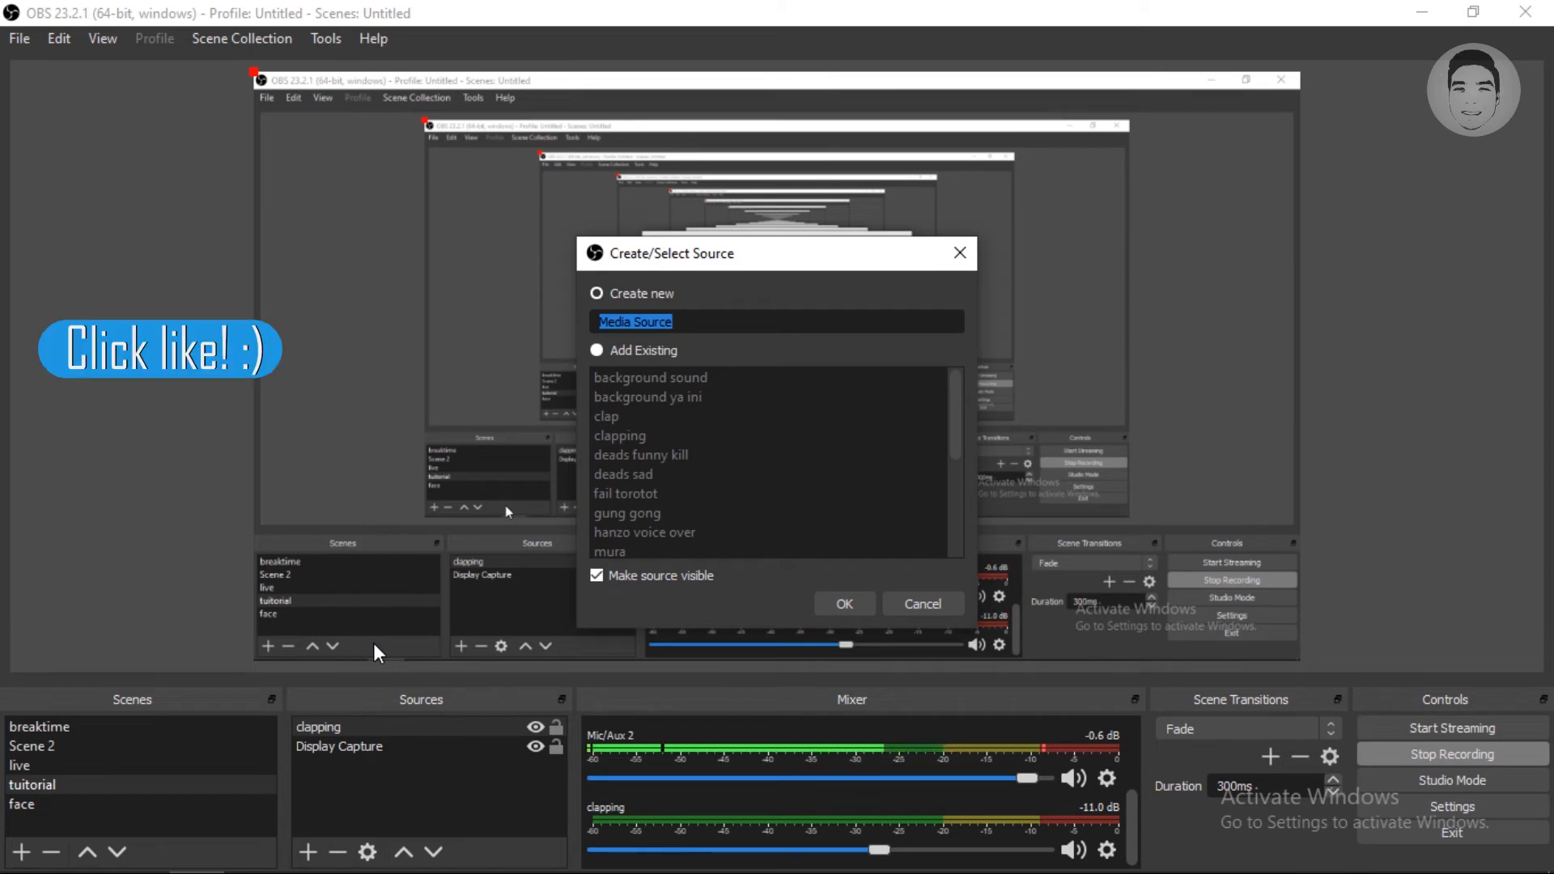
text(laughi)
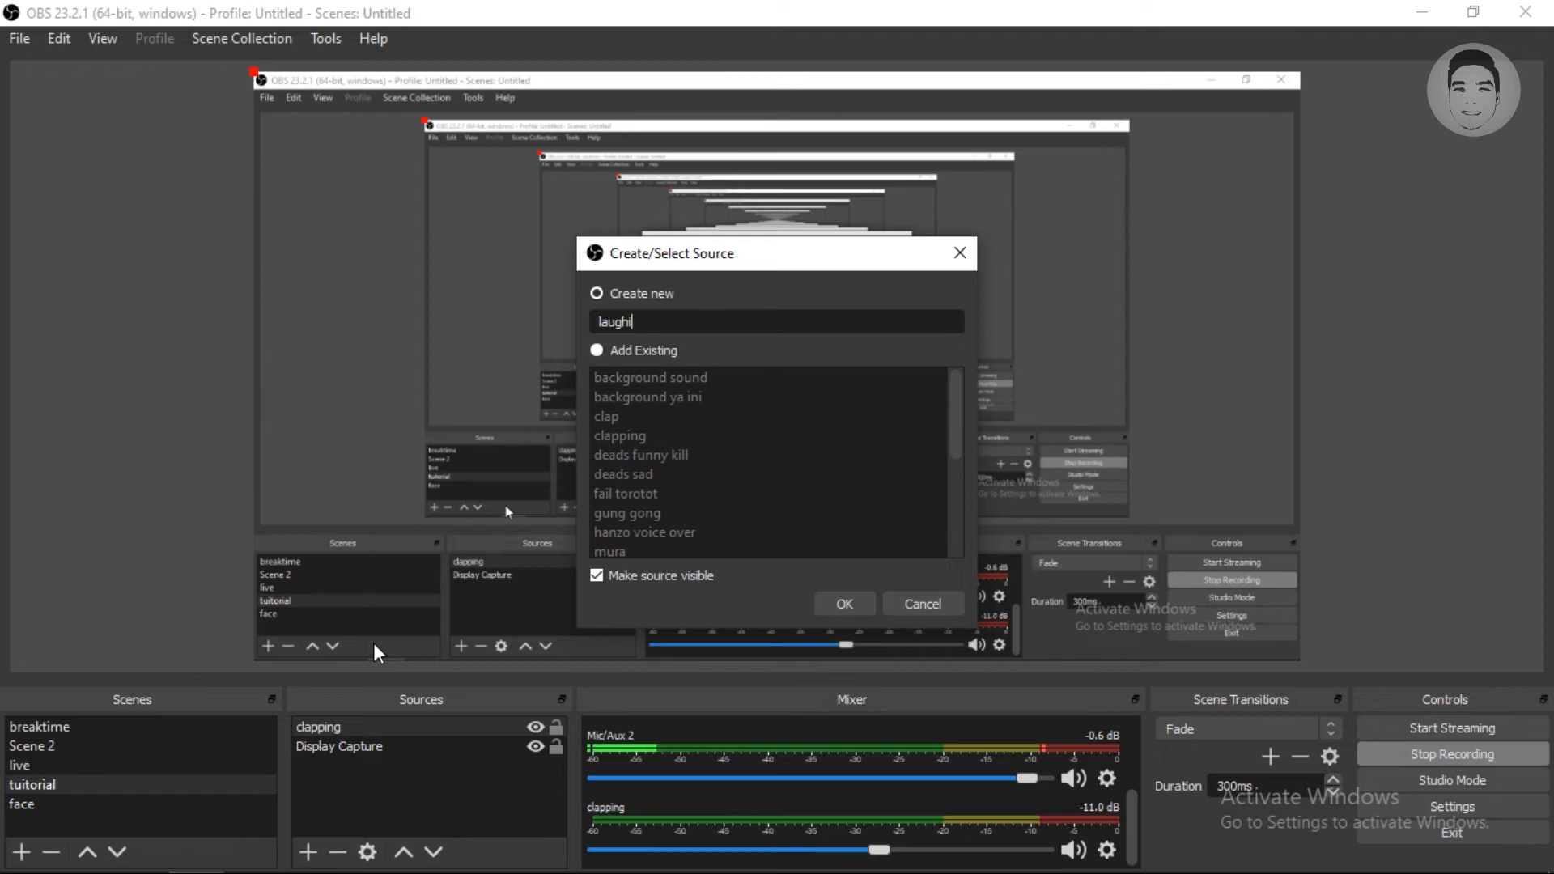
text(ng)
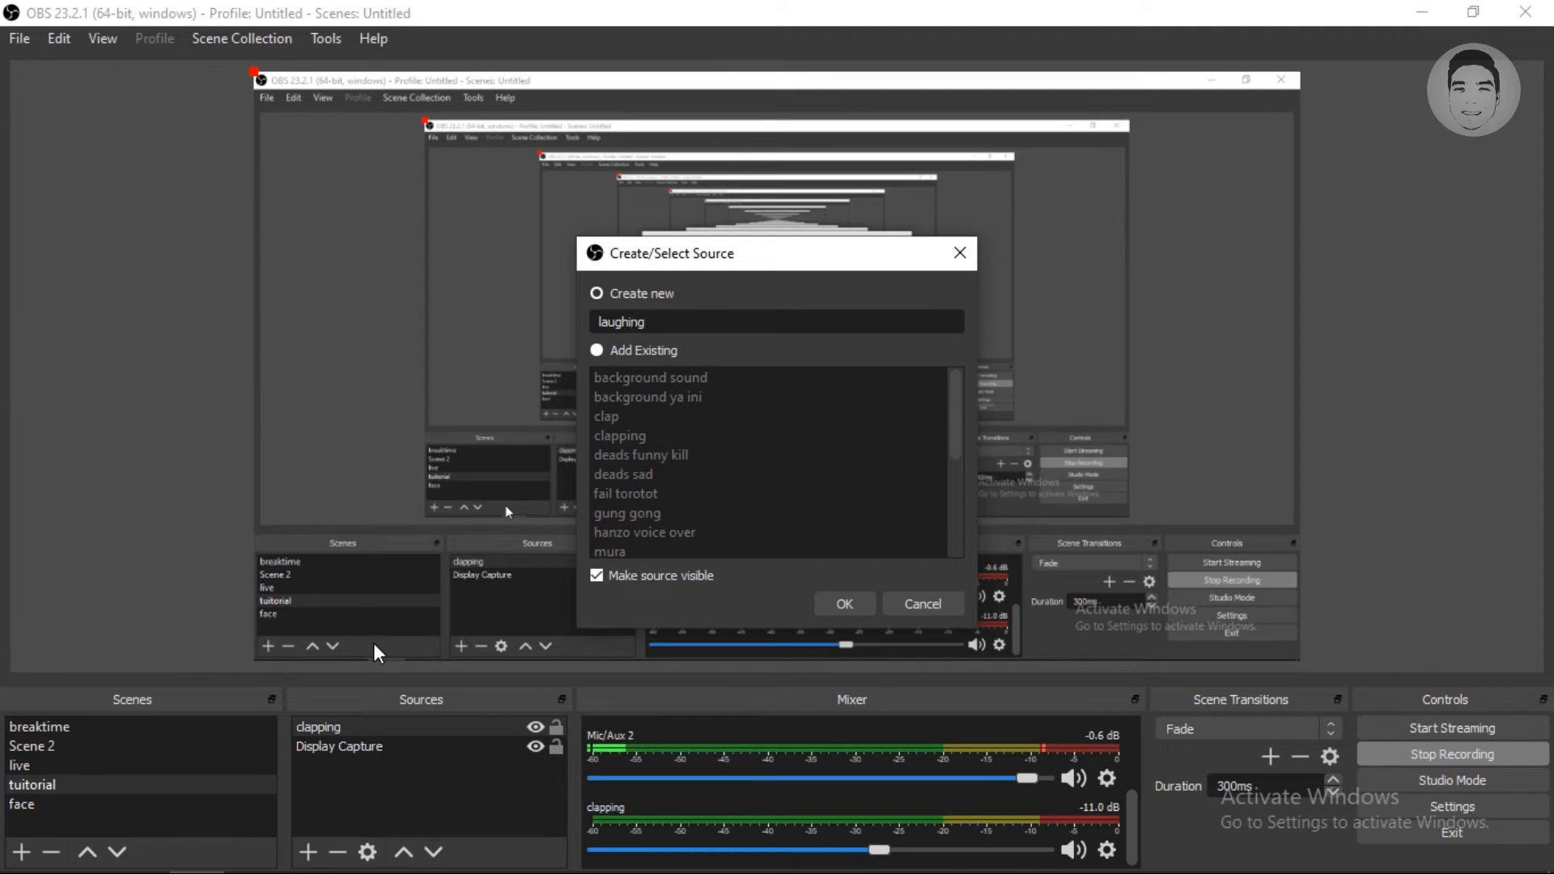
click(846, 604)
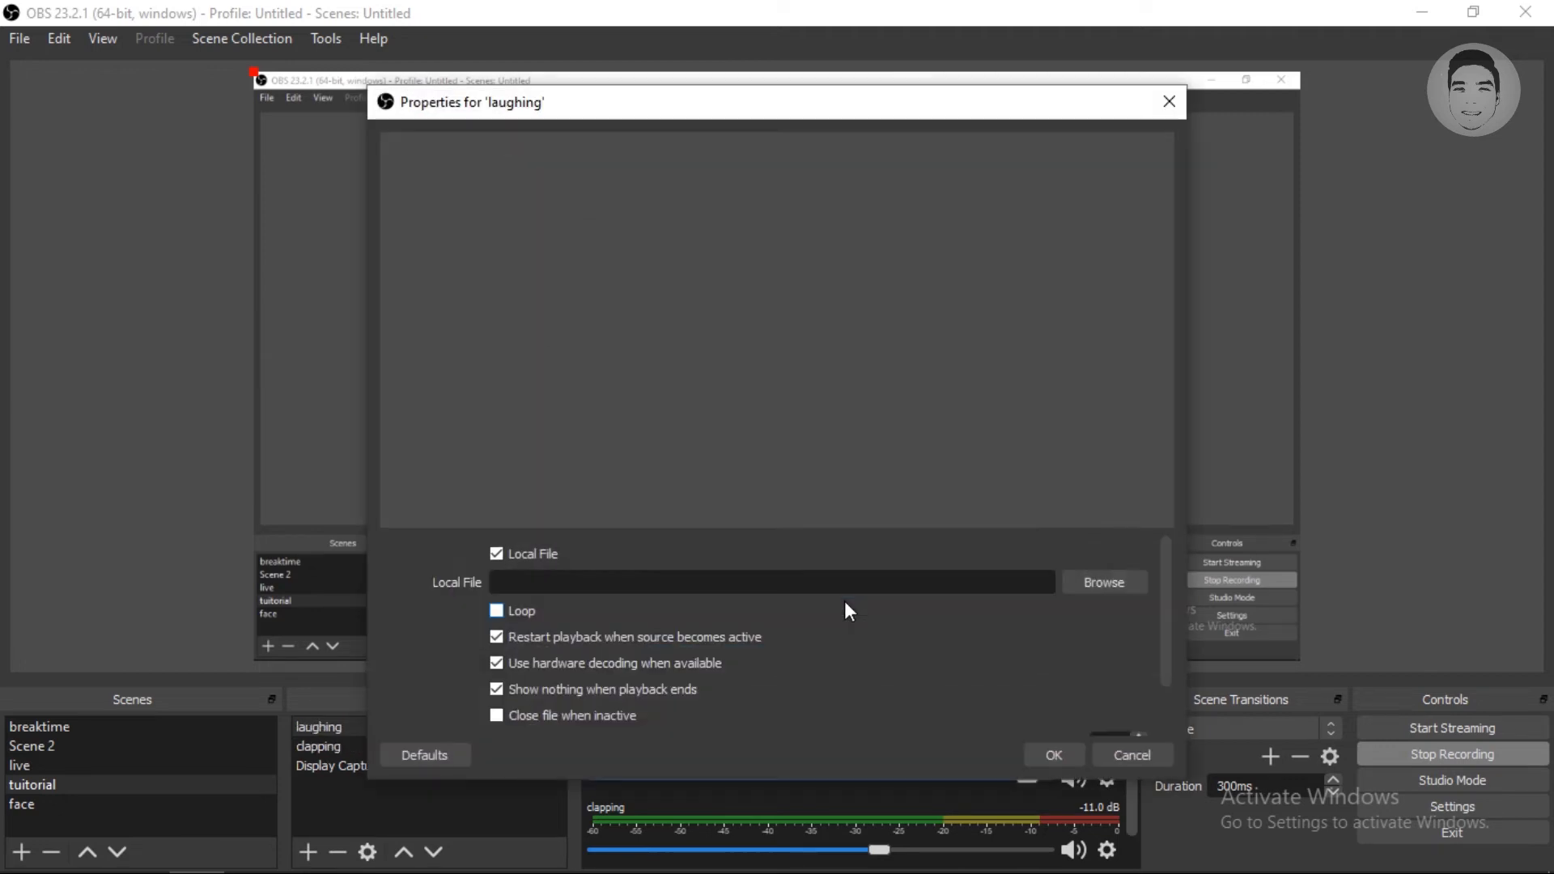
Step: Load tawa.mp3 into the laughing source with restart-on-active disabled and save it
click(497, 638)
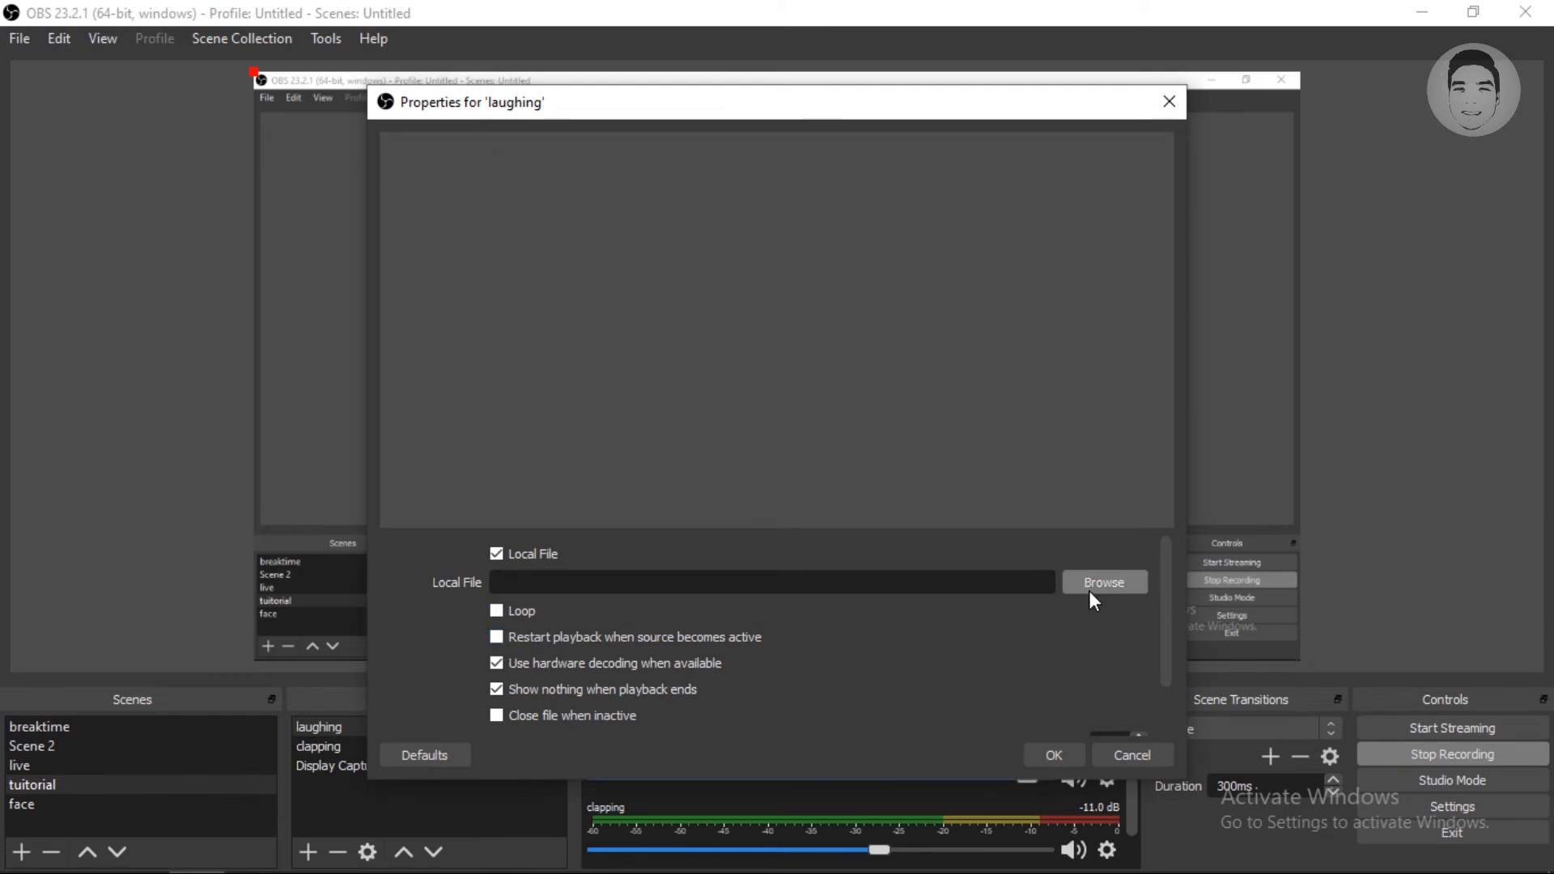
click(1104, 581)
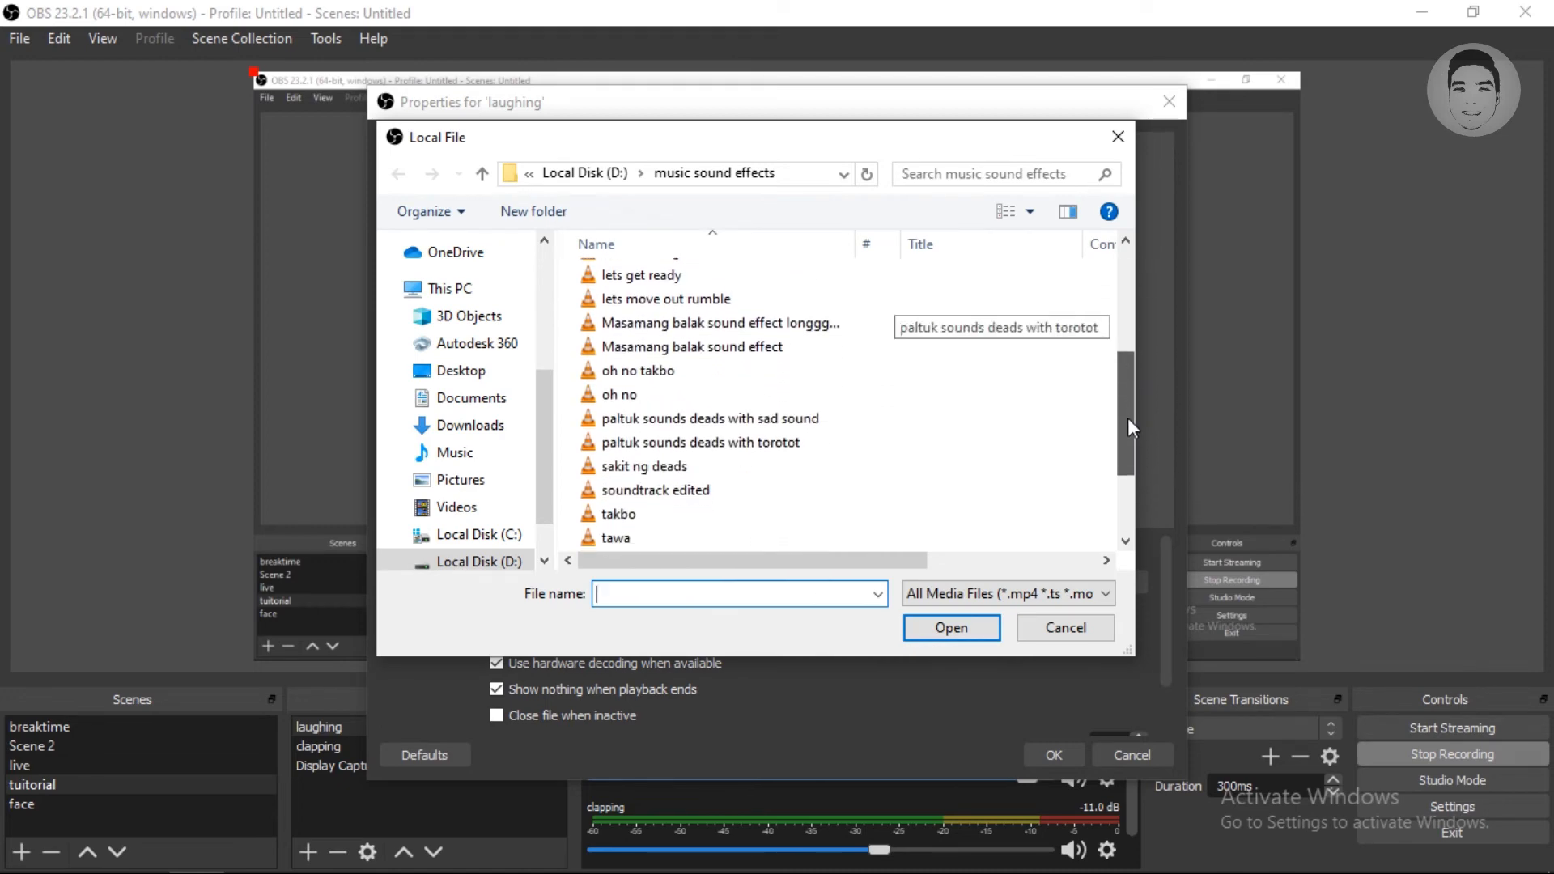
click(616, 473)
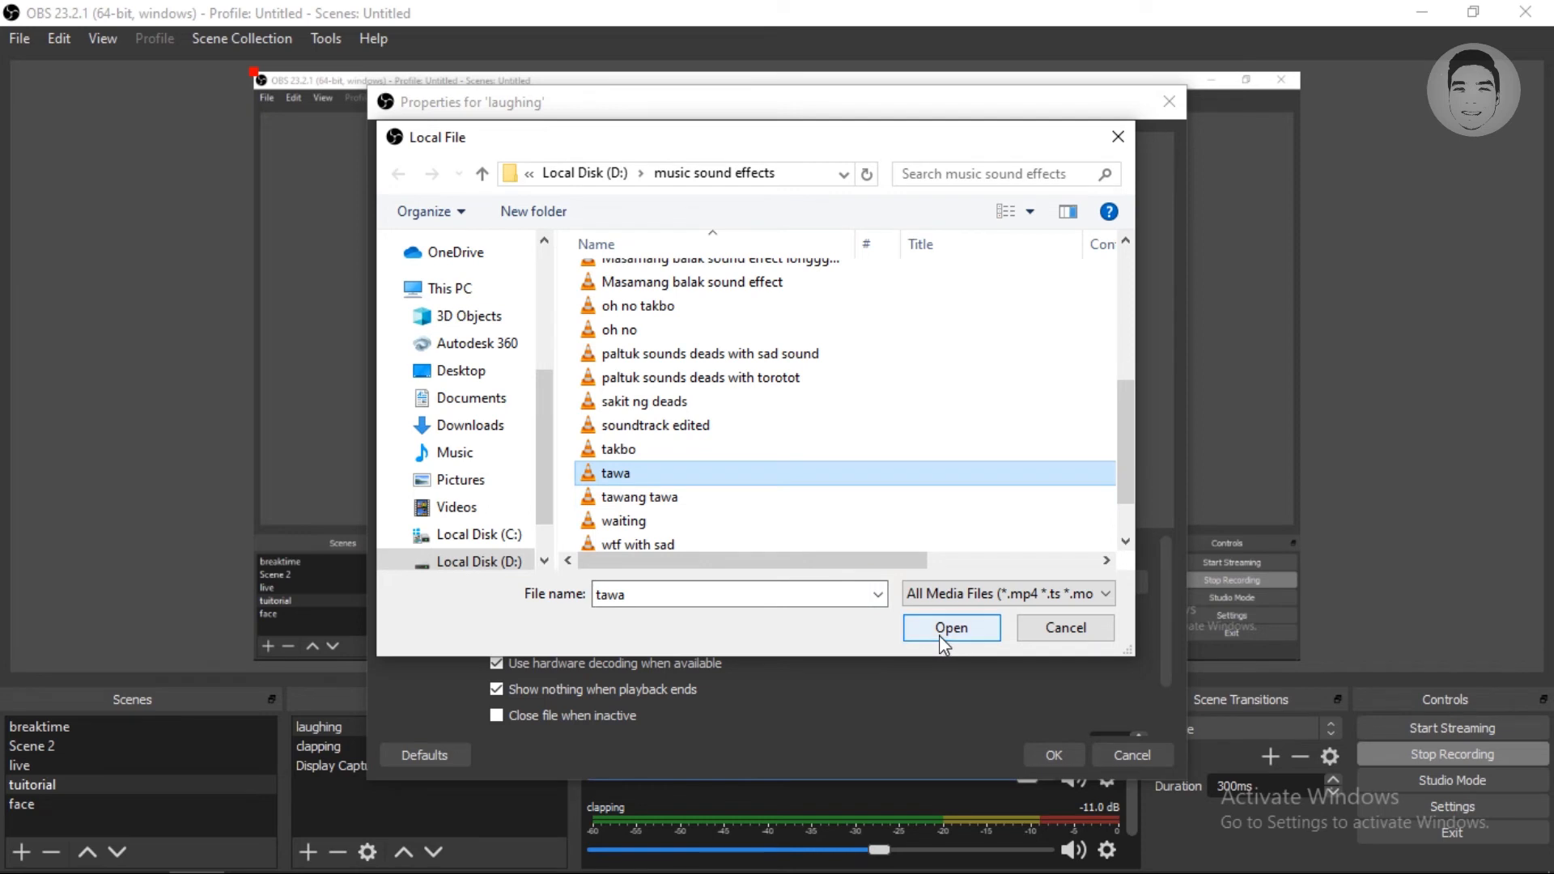
click(952, 628)
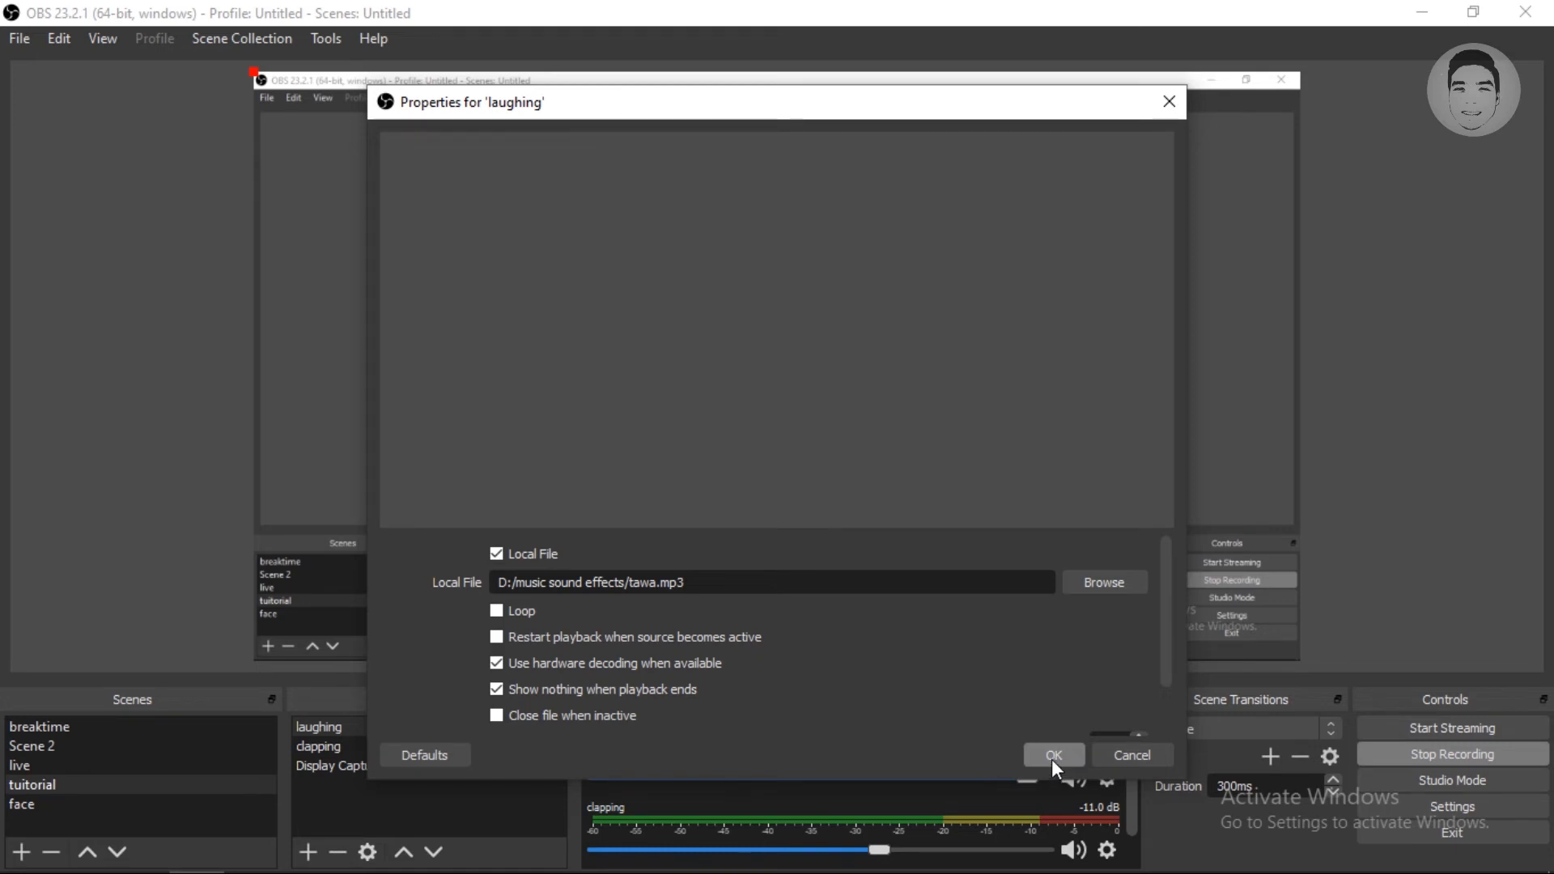
click(1054, 754)
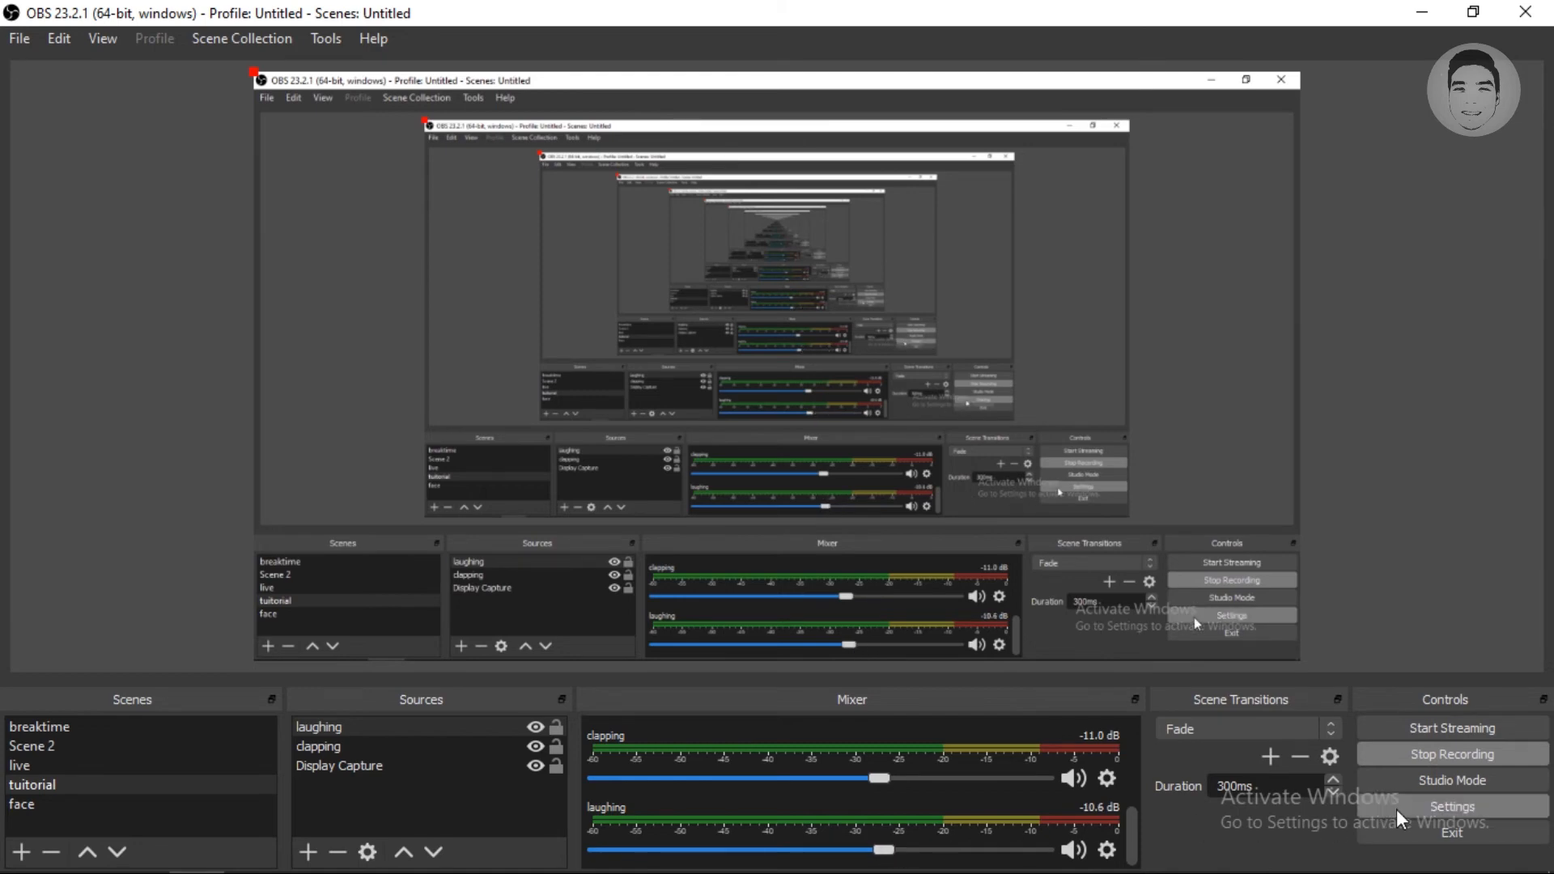
Step: Bind L as the laughing source's Restart Media hotkey and save the settings
click(1456, 806)
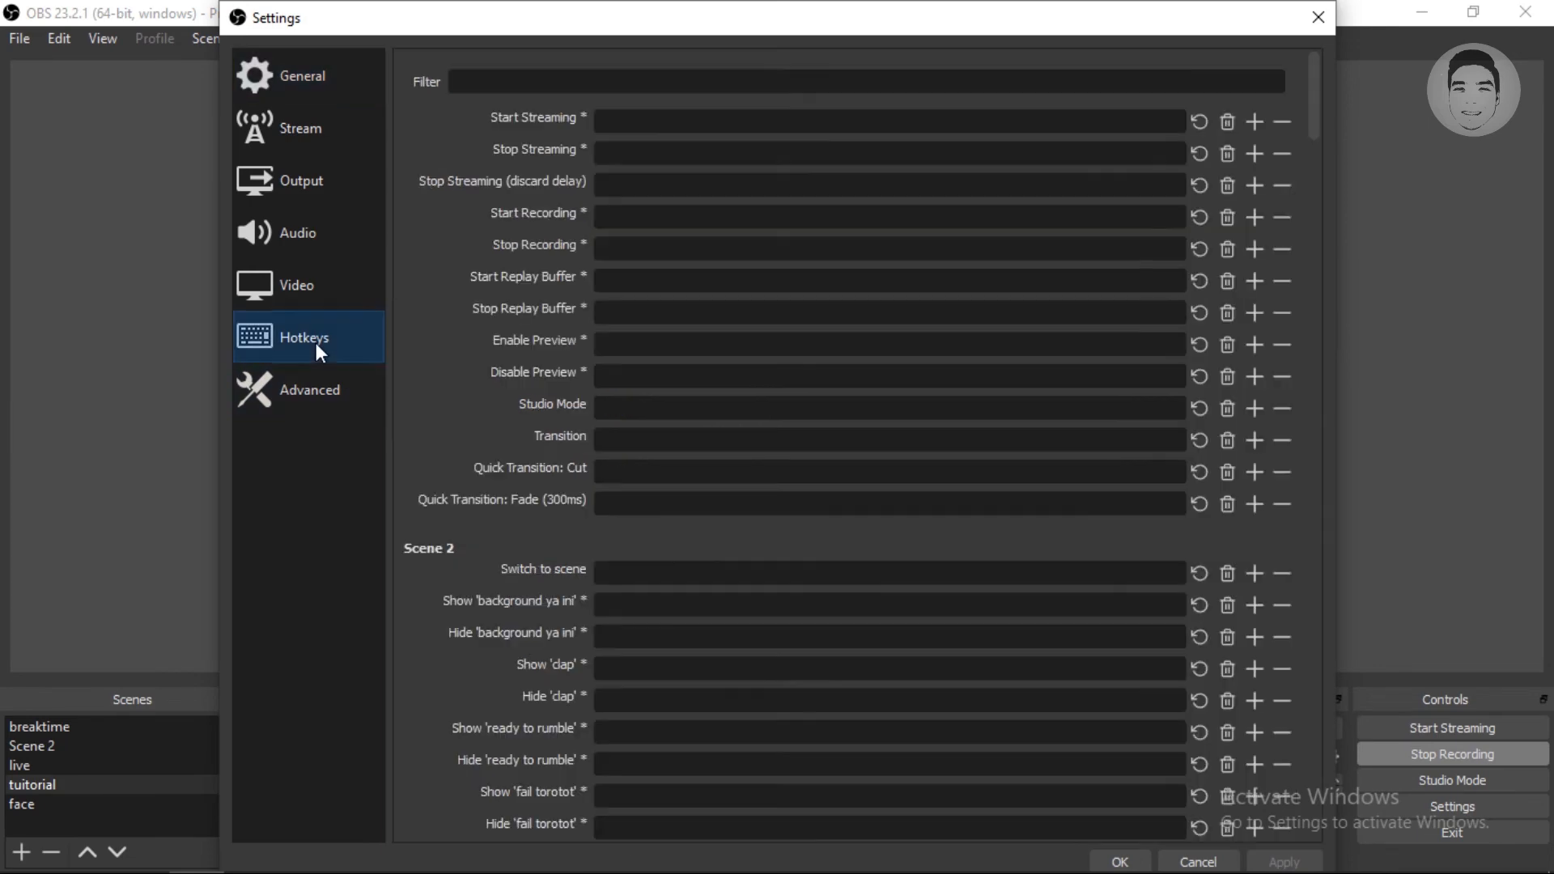
scroll(down, 3)
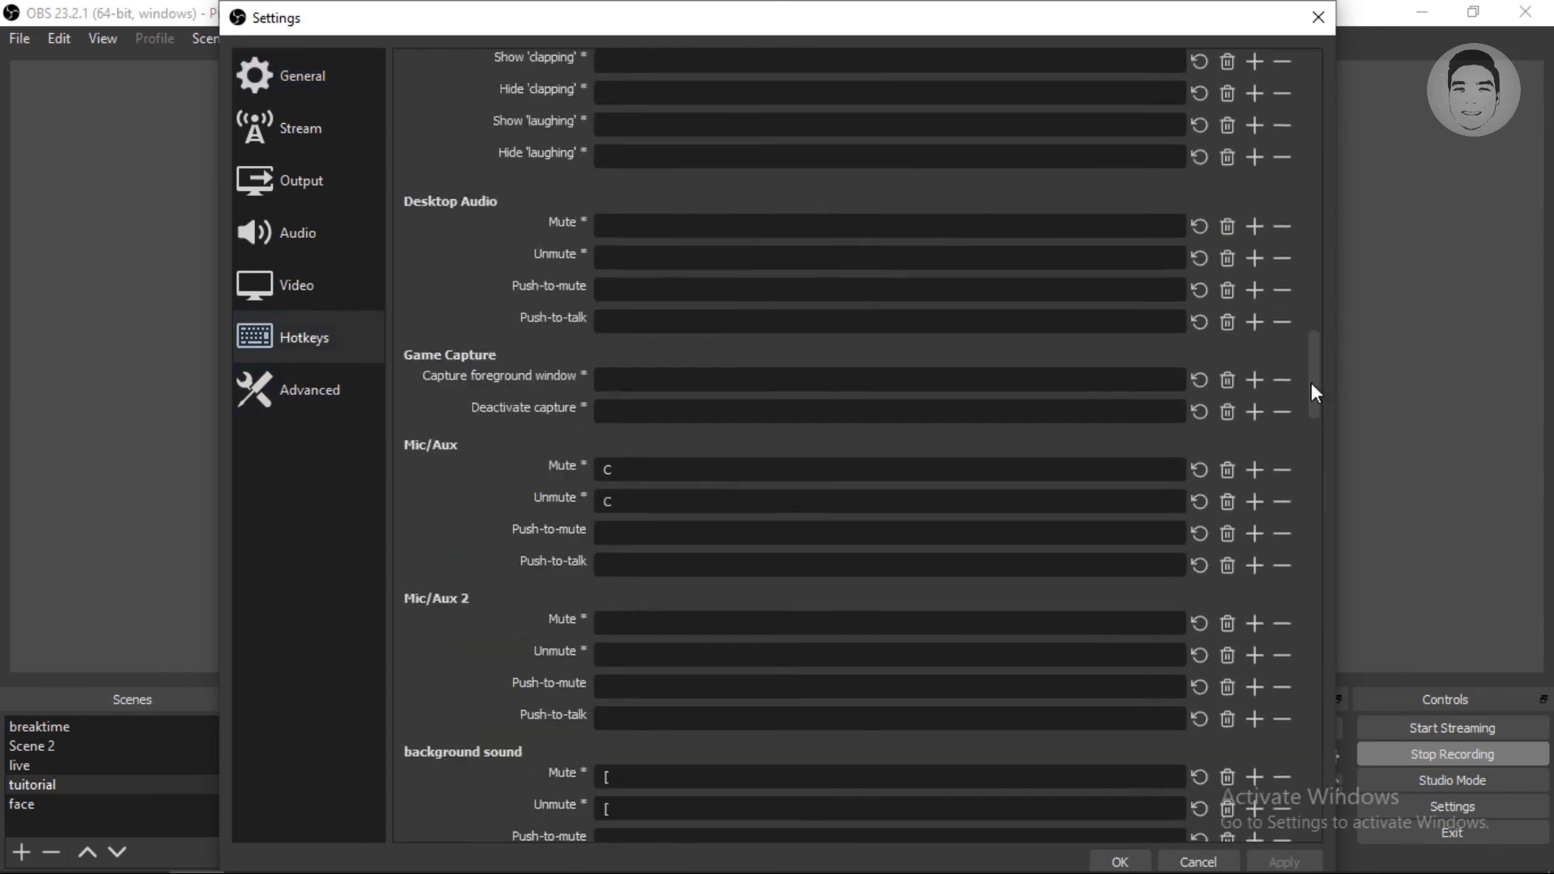
scroll(down, 3)
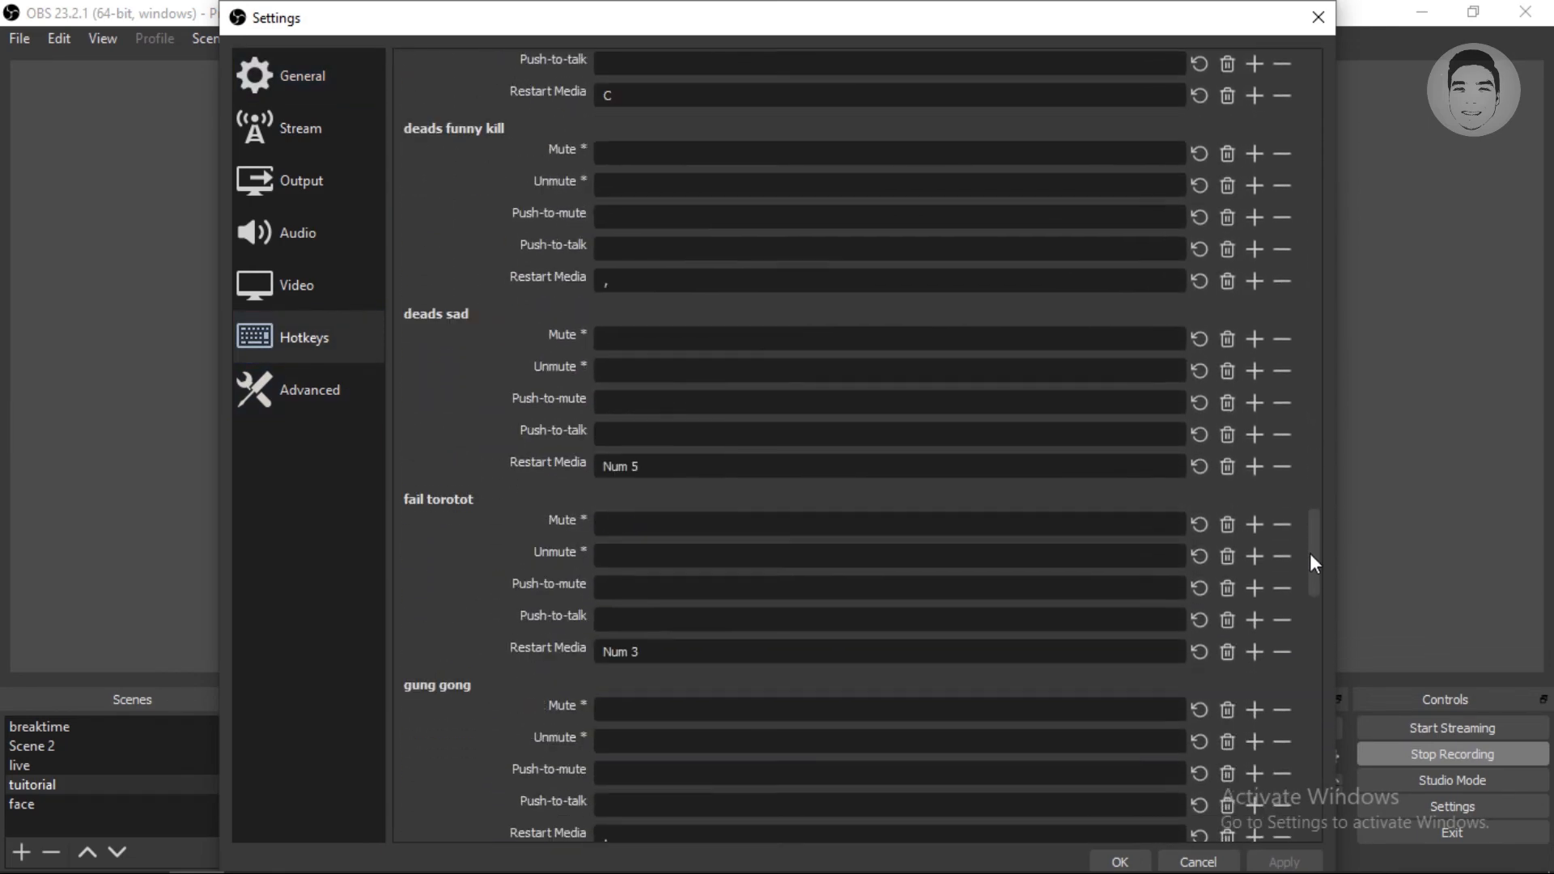
scroll(down, 3)
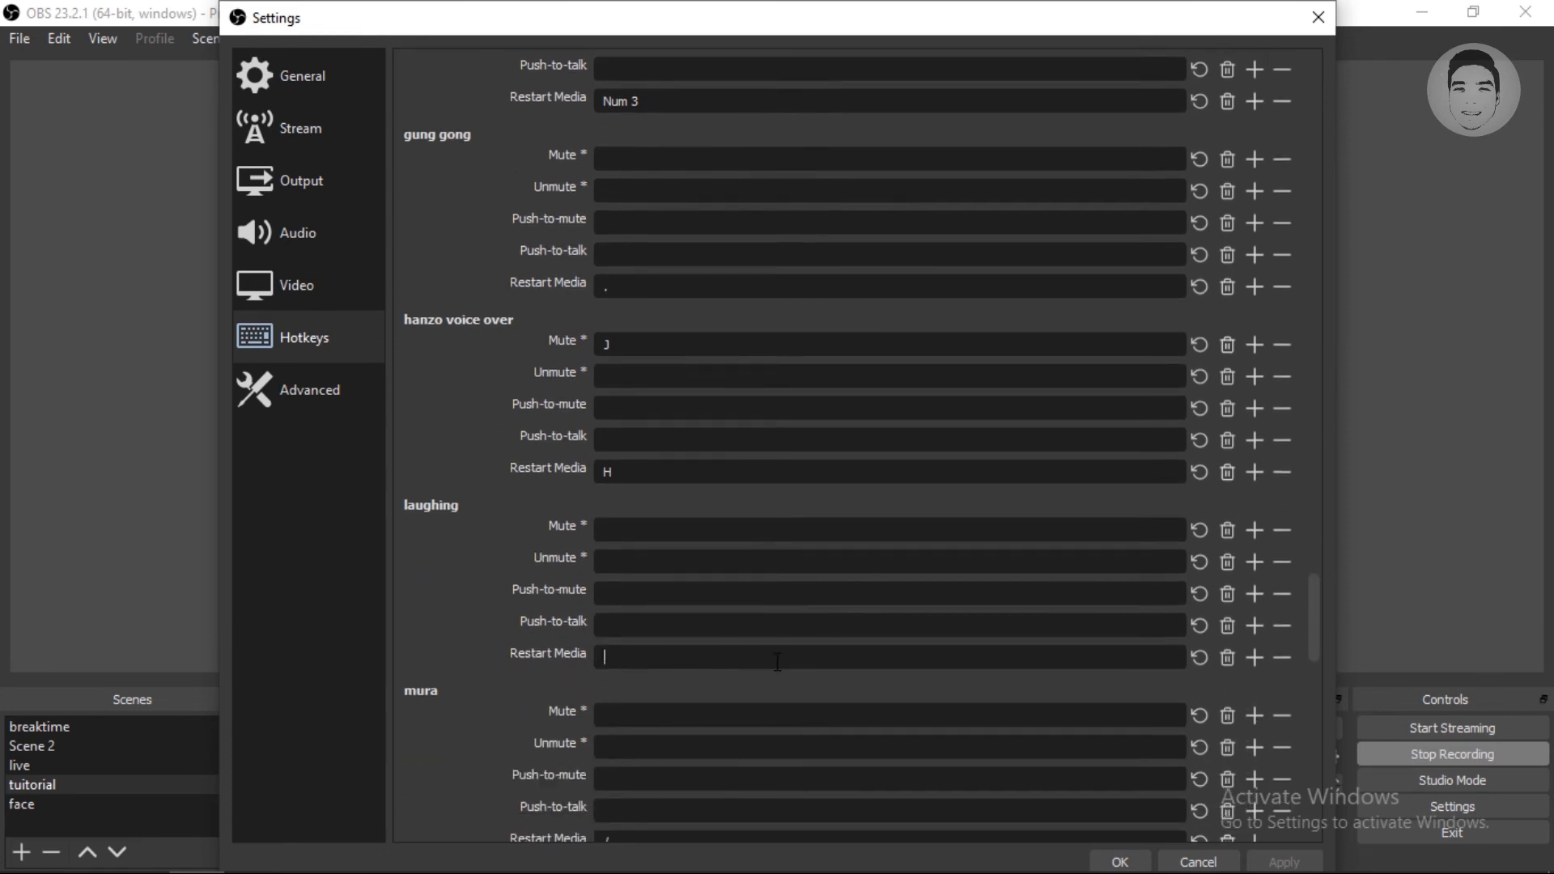
mouse_move(766, 595)
text(L)
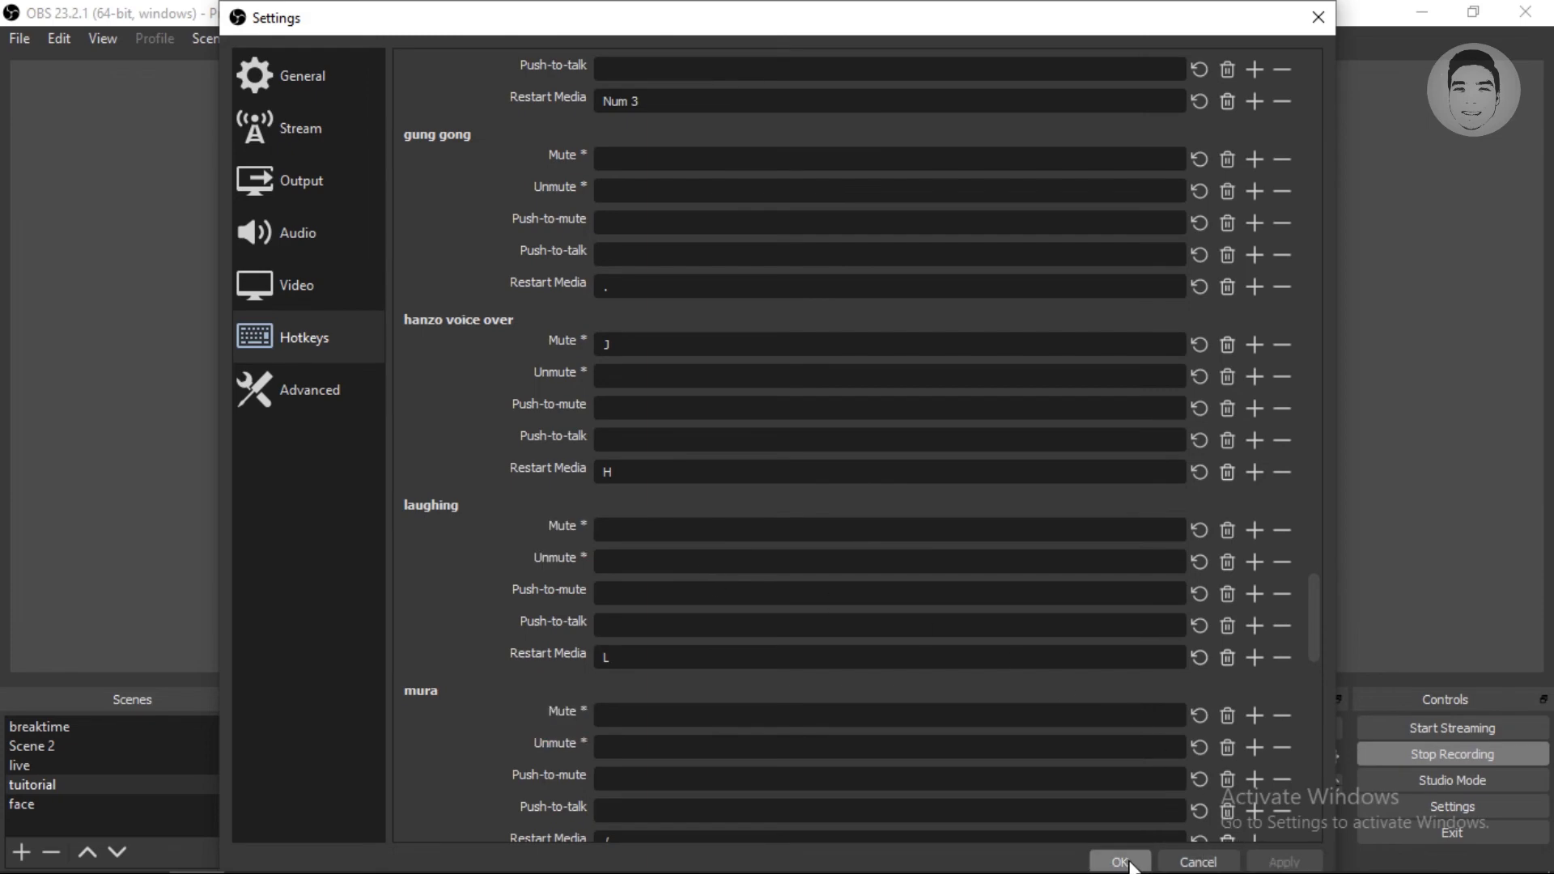
click(1122, 862)
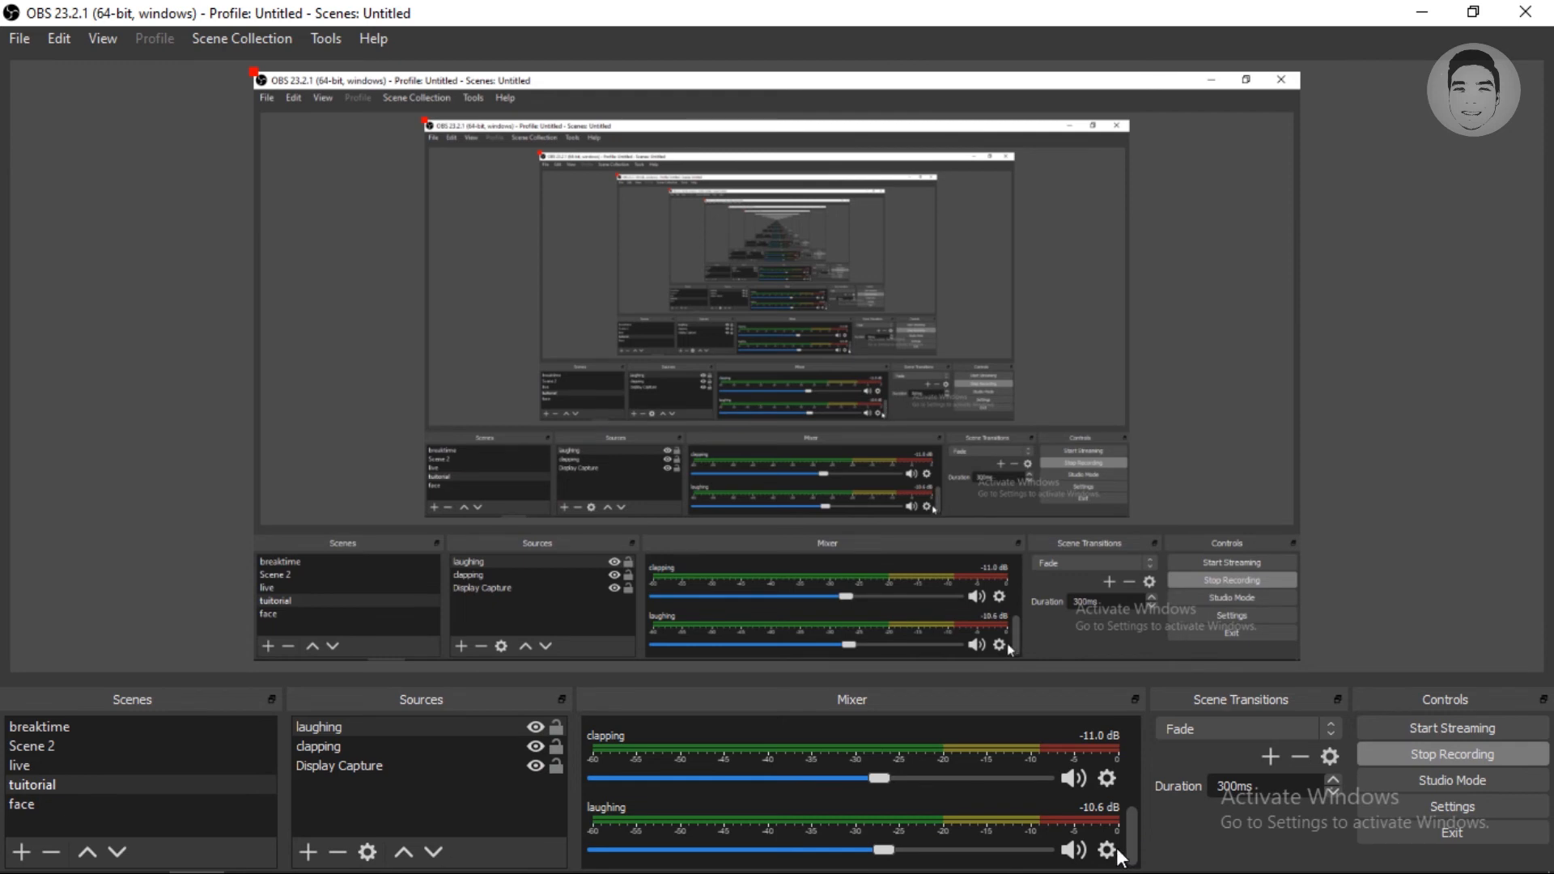
mouse_move(1113, 860)
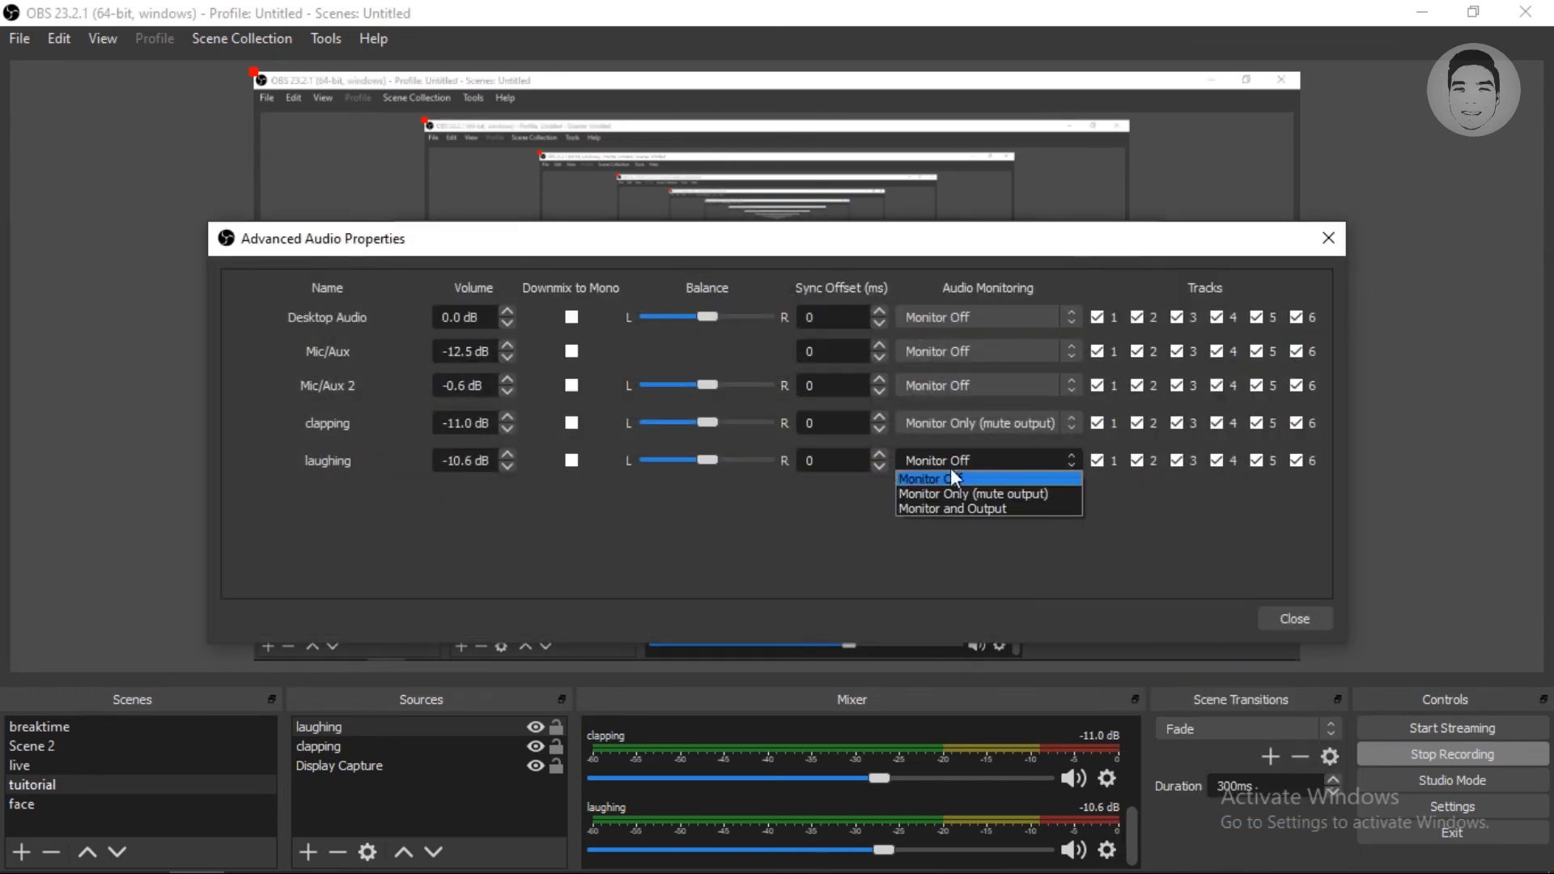
Step: Set laughing's Audio Monitoring to Monitor Only (mute output) and close the dialog
click(971, 494)
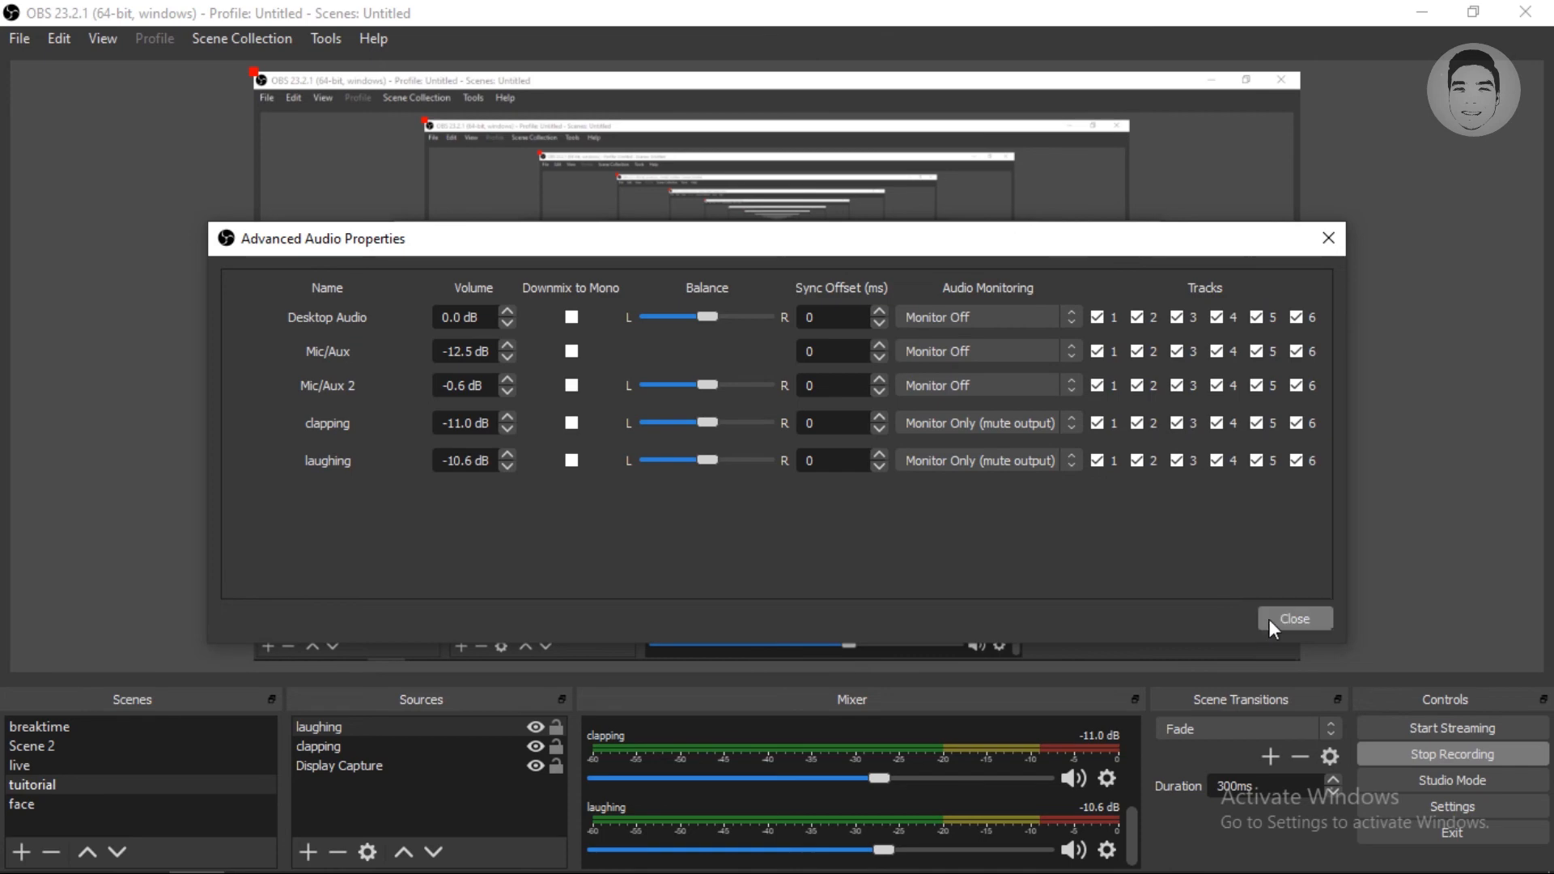
click(1296, 619)
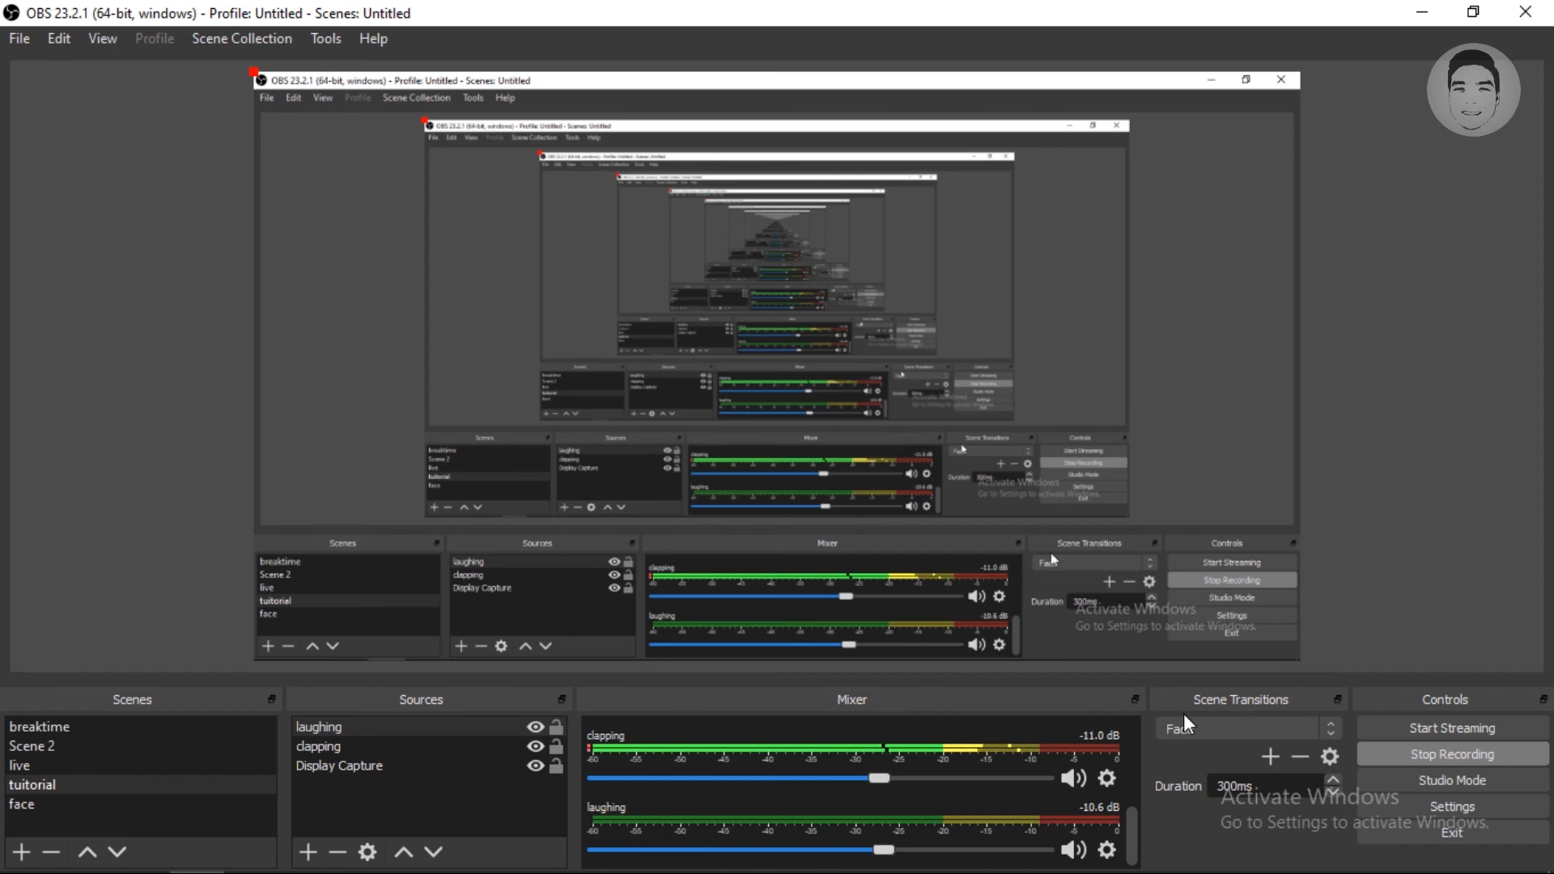